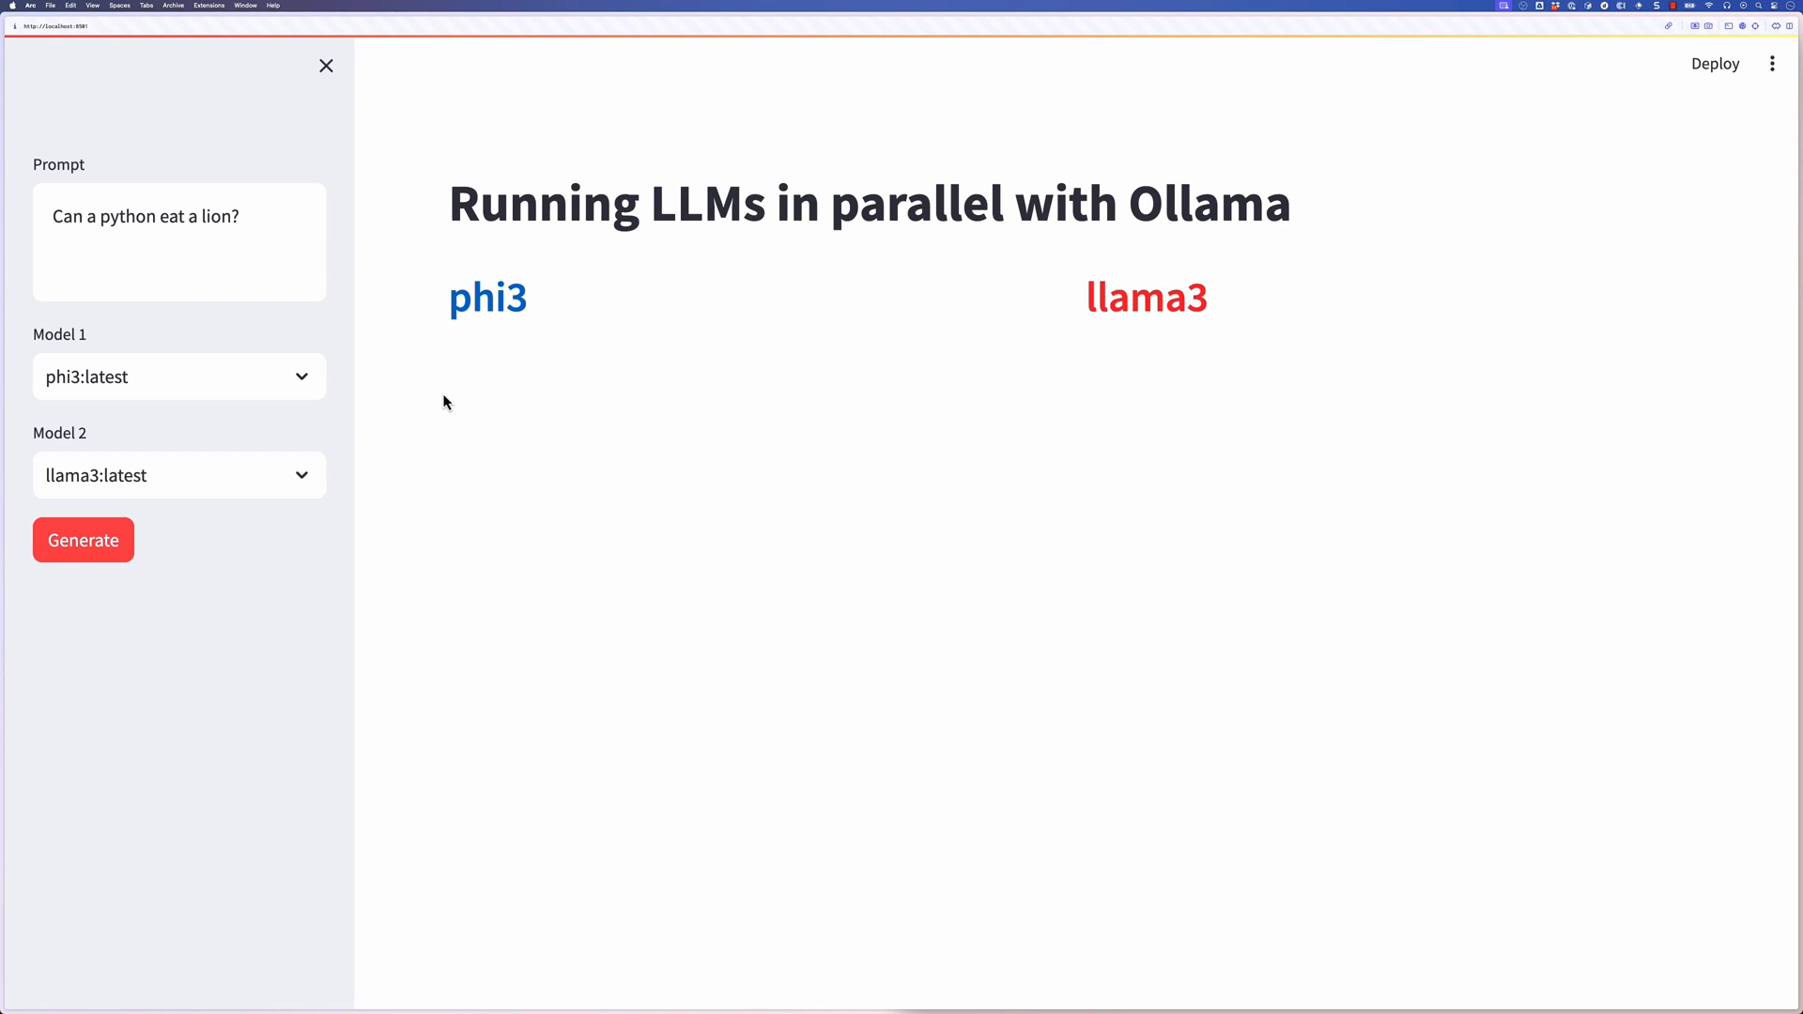
# Step: Read the Ollama v0.1.33 release notes, then run `ollama serve` in iTerm2
pyautogui.click(83, 541)
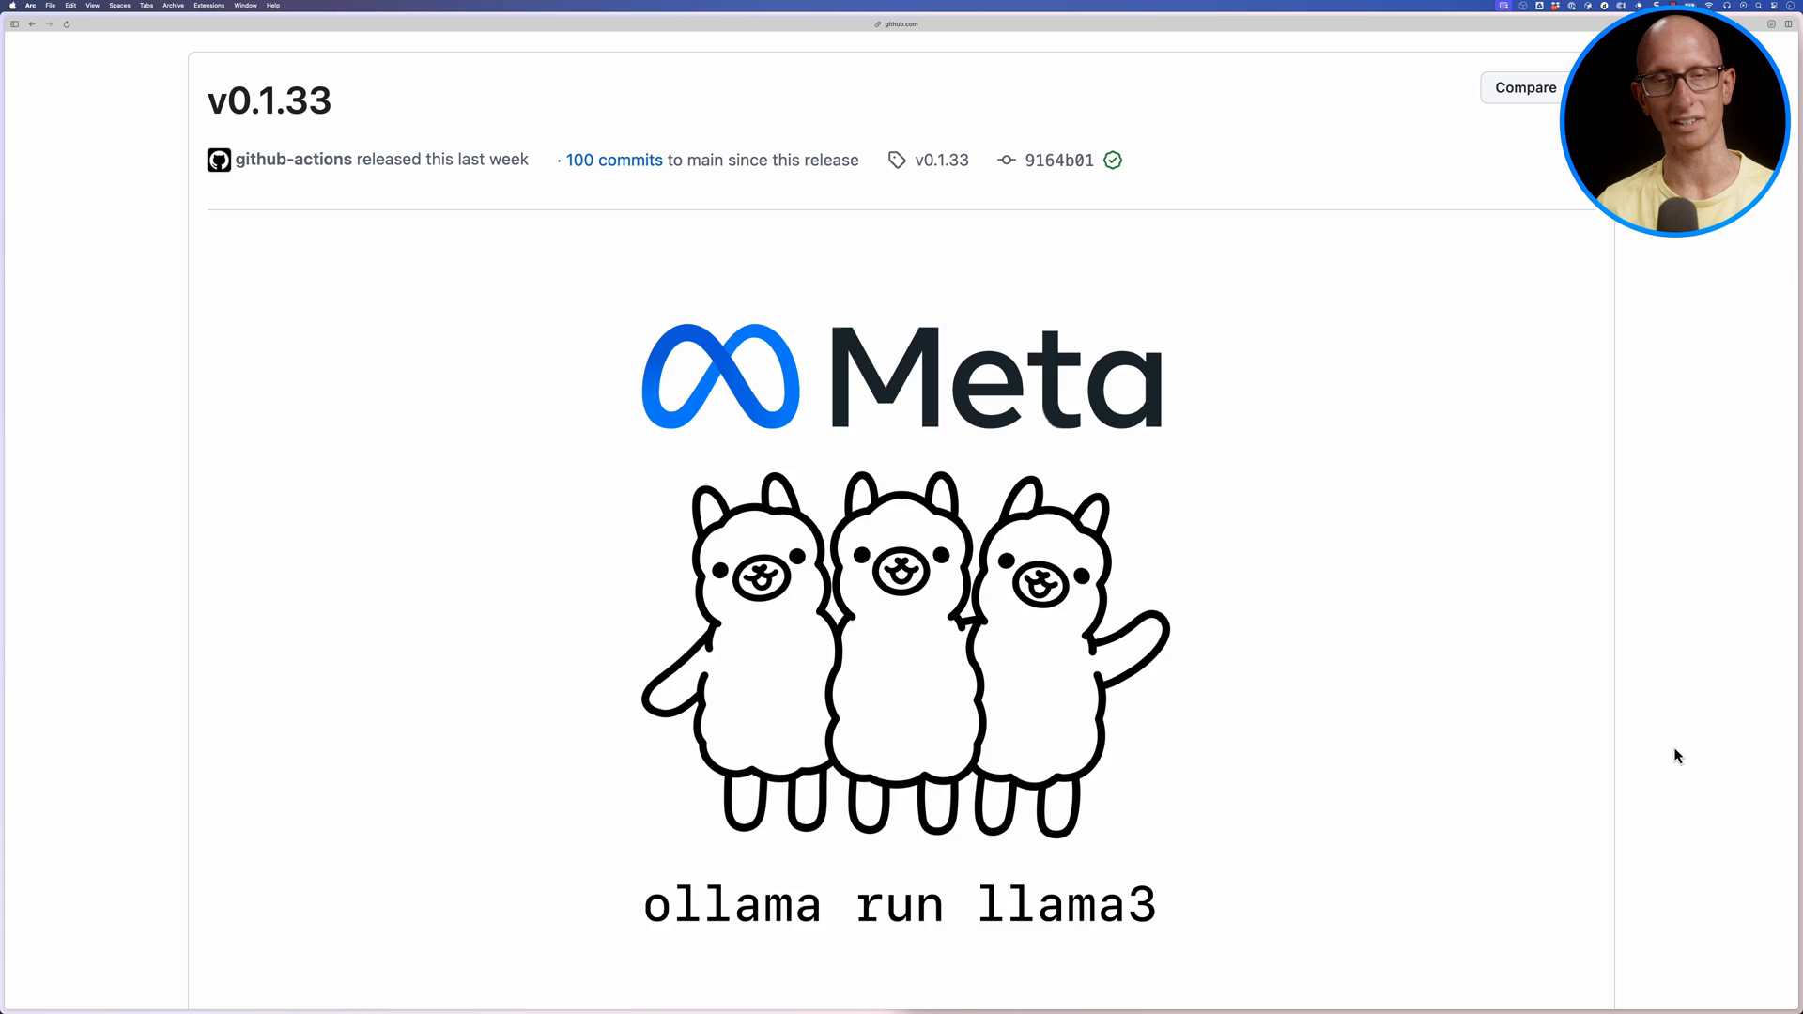
pyautogui.scroll(-3)
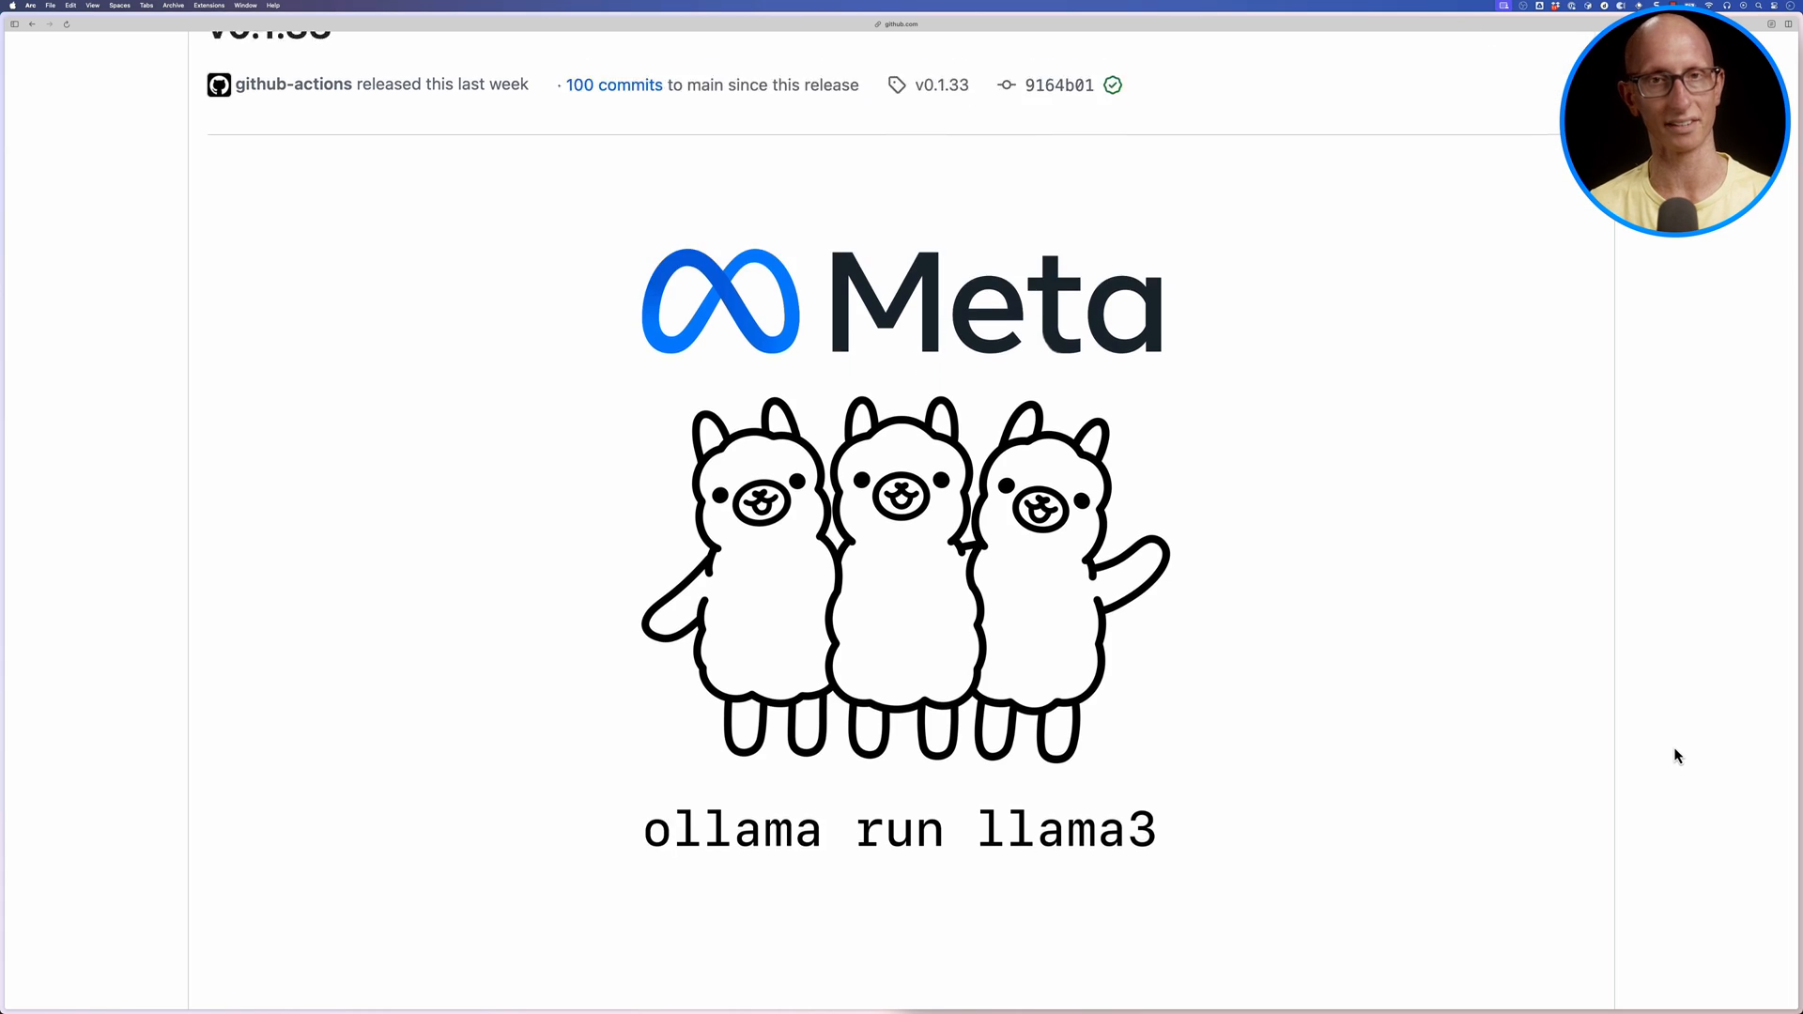
pyautogui.scroll(-3)
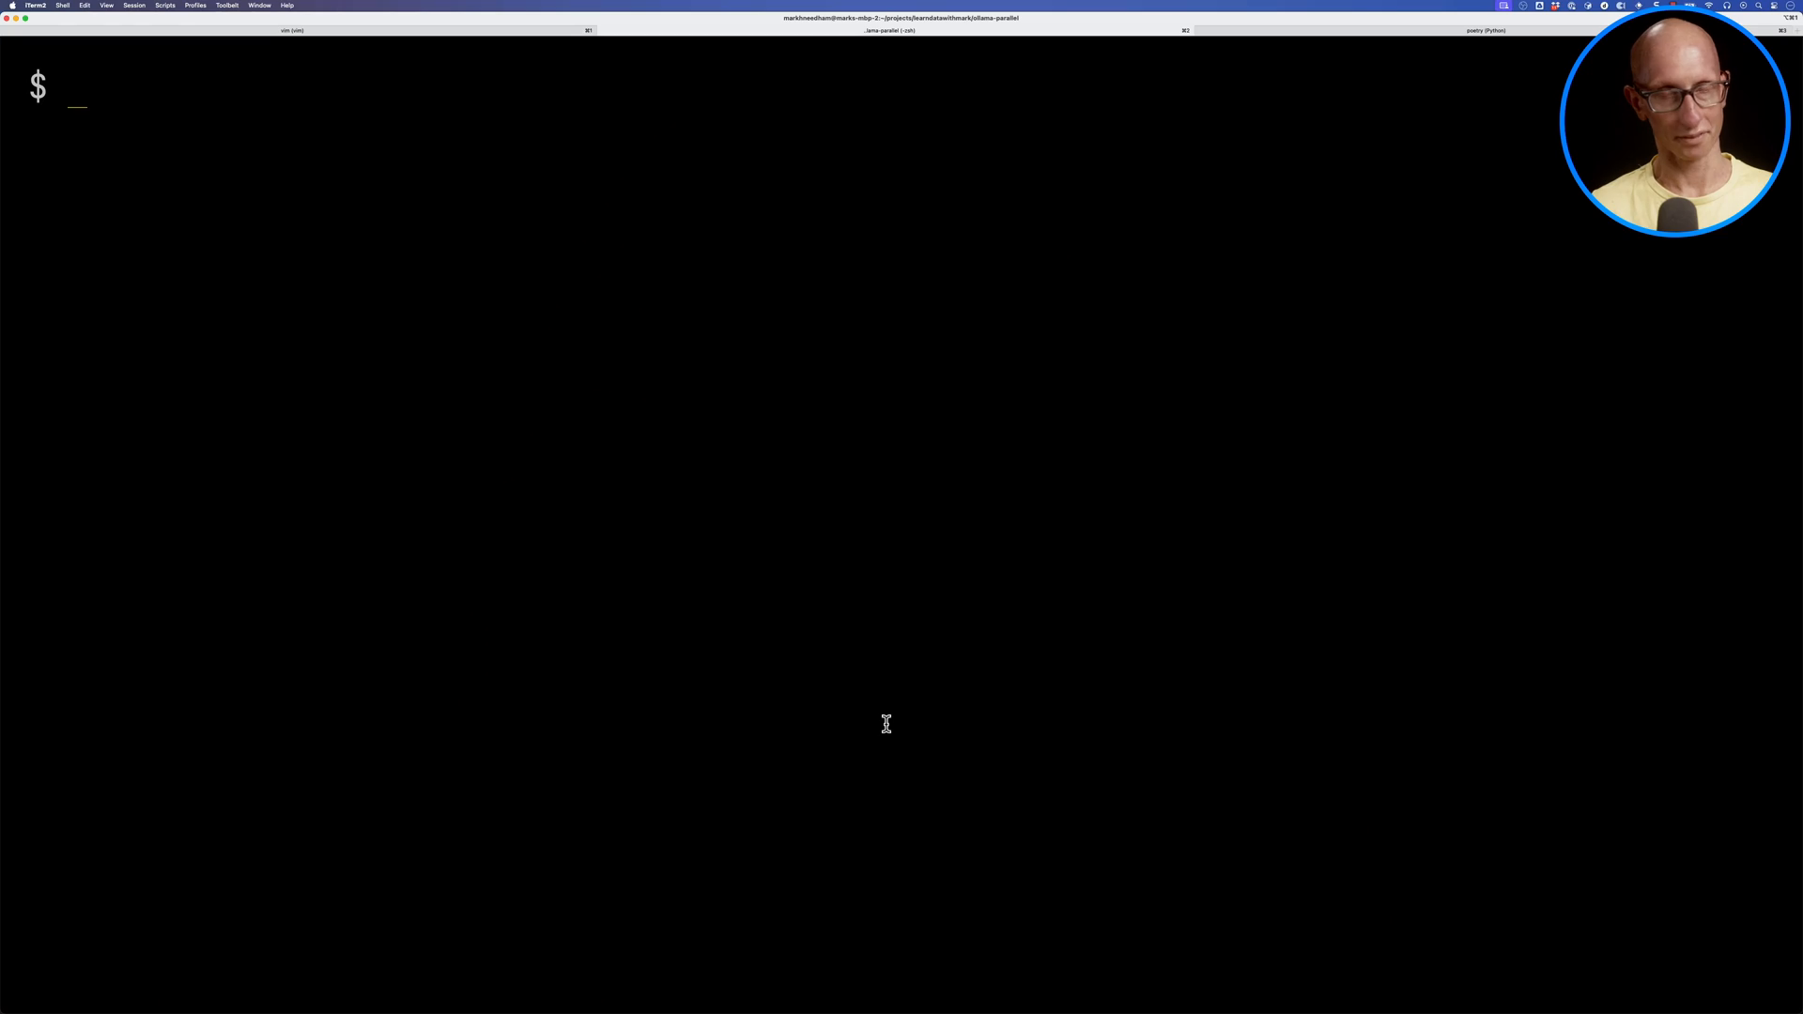
pyautogui.write('ollama serve')
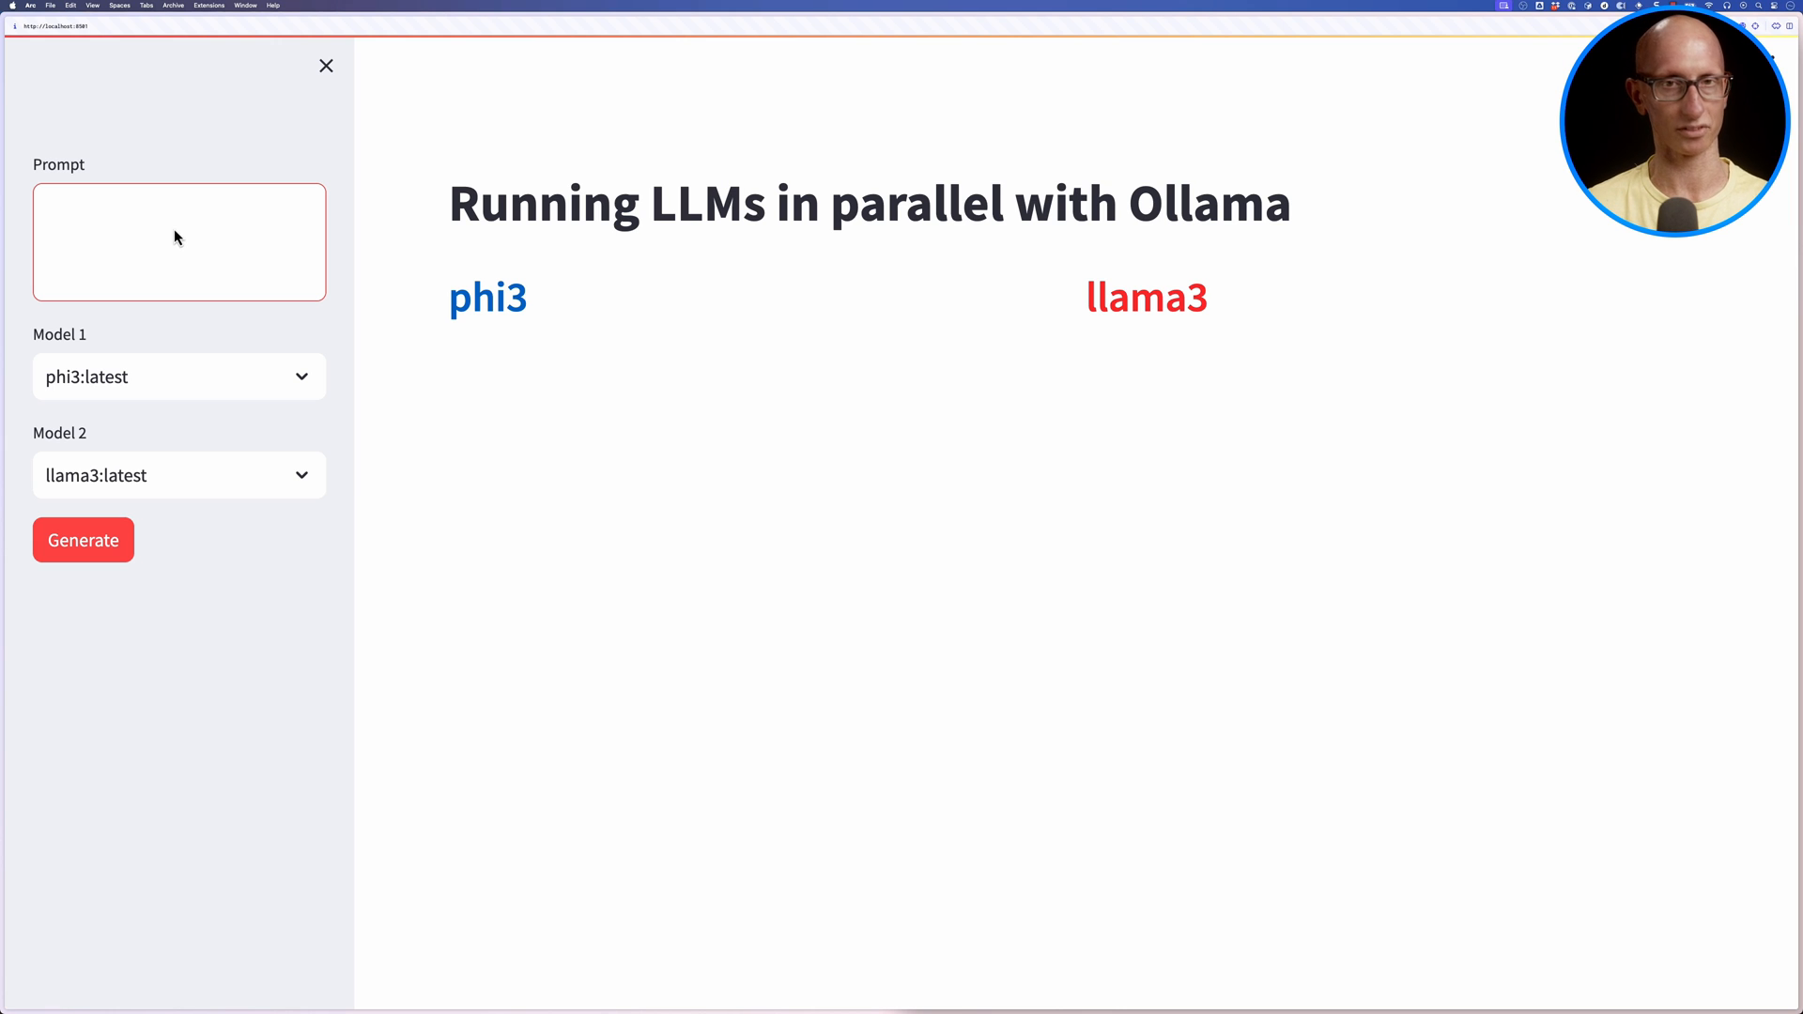
# Step: Generate phi3 and llama3 answers to 'Can a python eat a lion?'
pyautogui.click(180, 242)
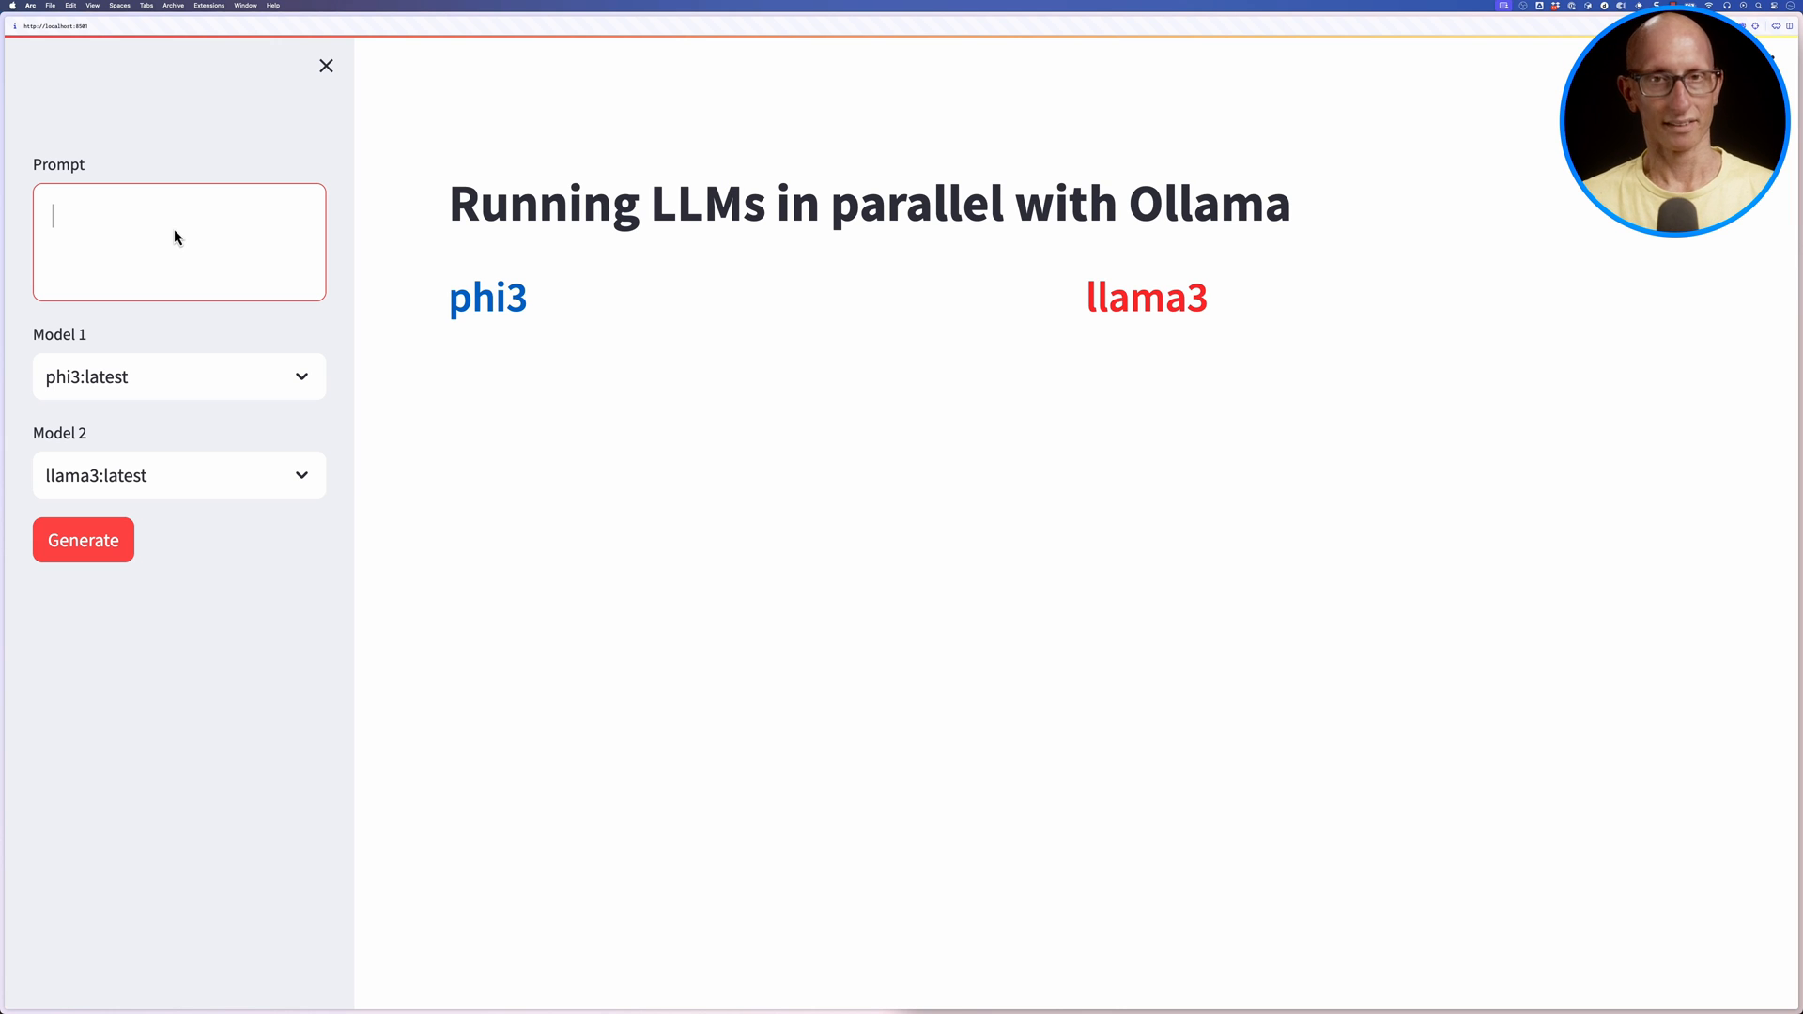
pyautogui.write('Can a python eat a lion?')
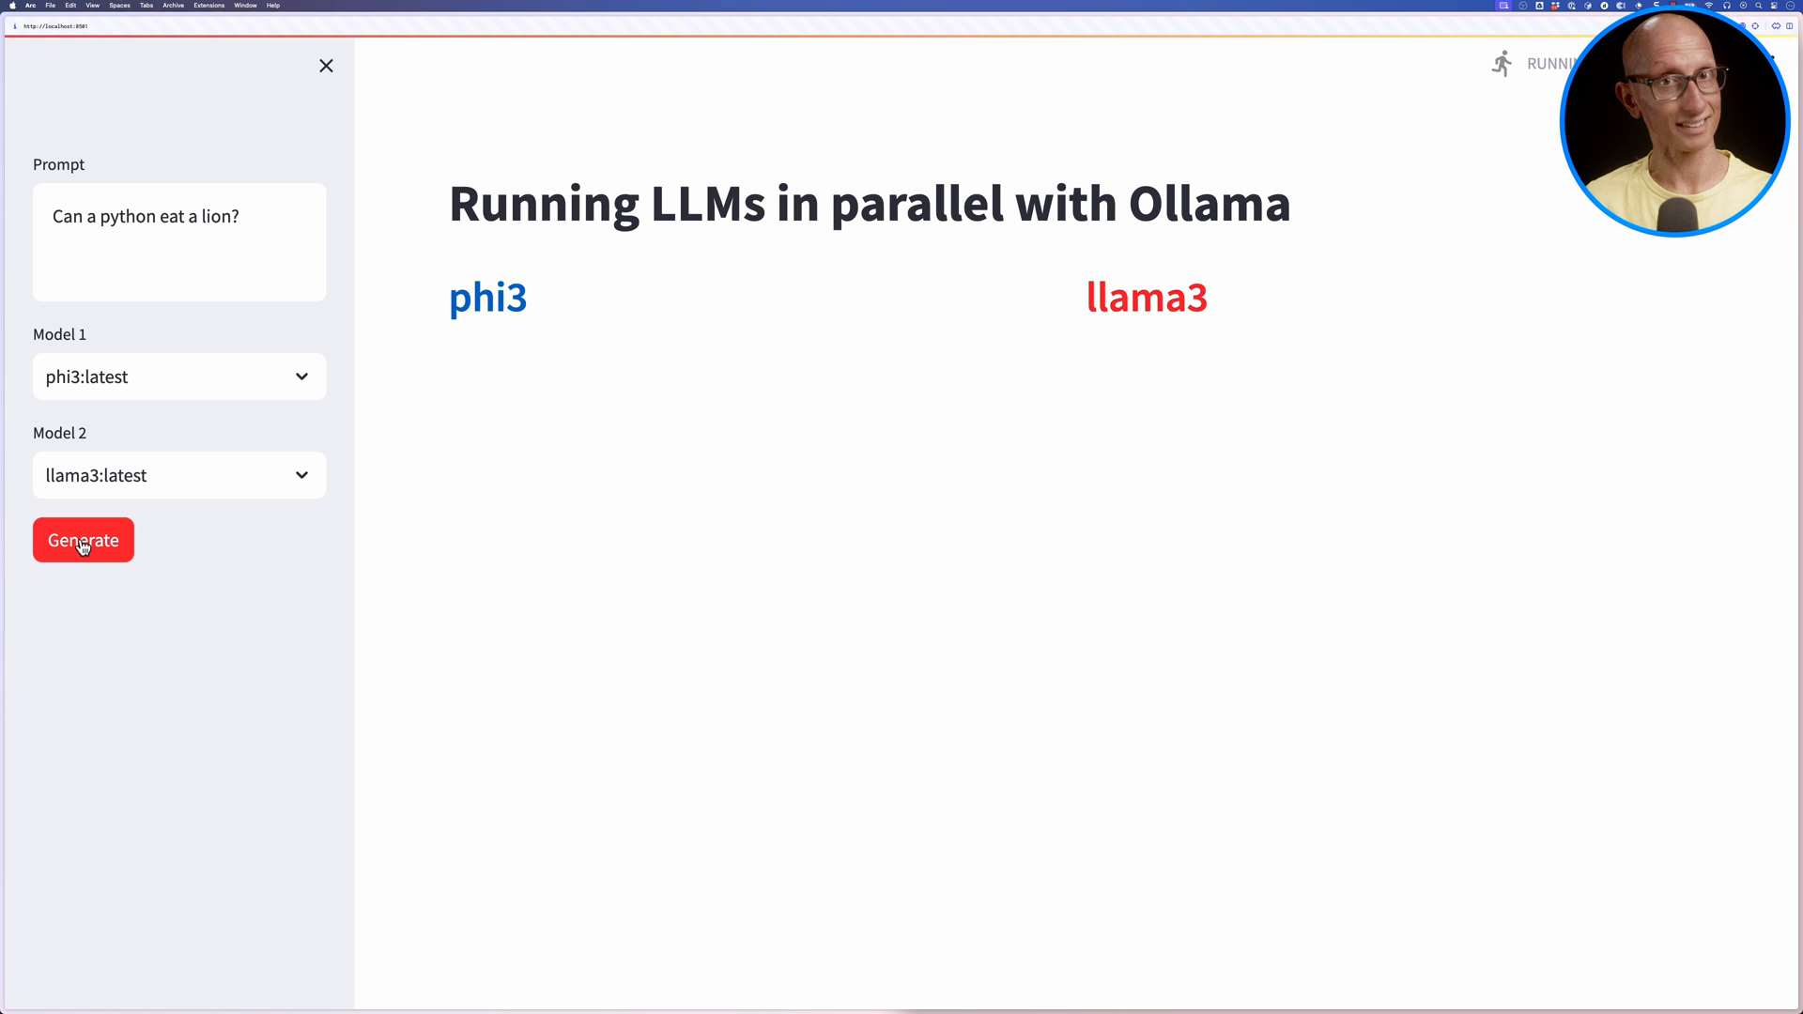
pyautogui.click(83, 541)
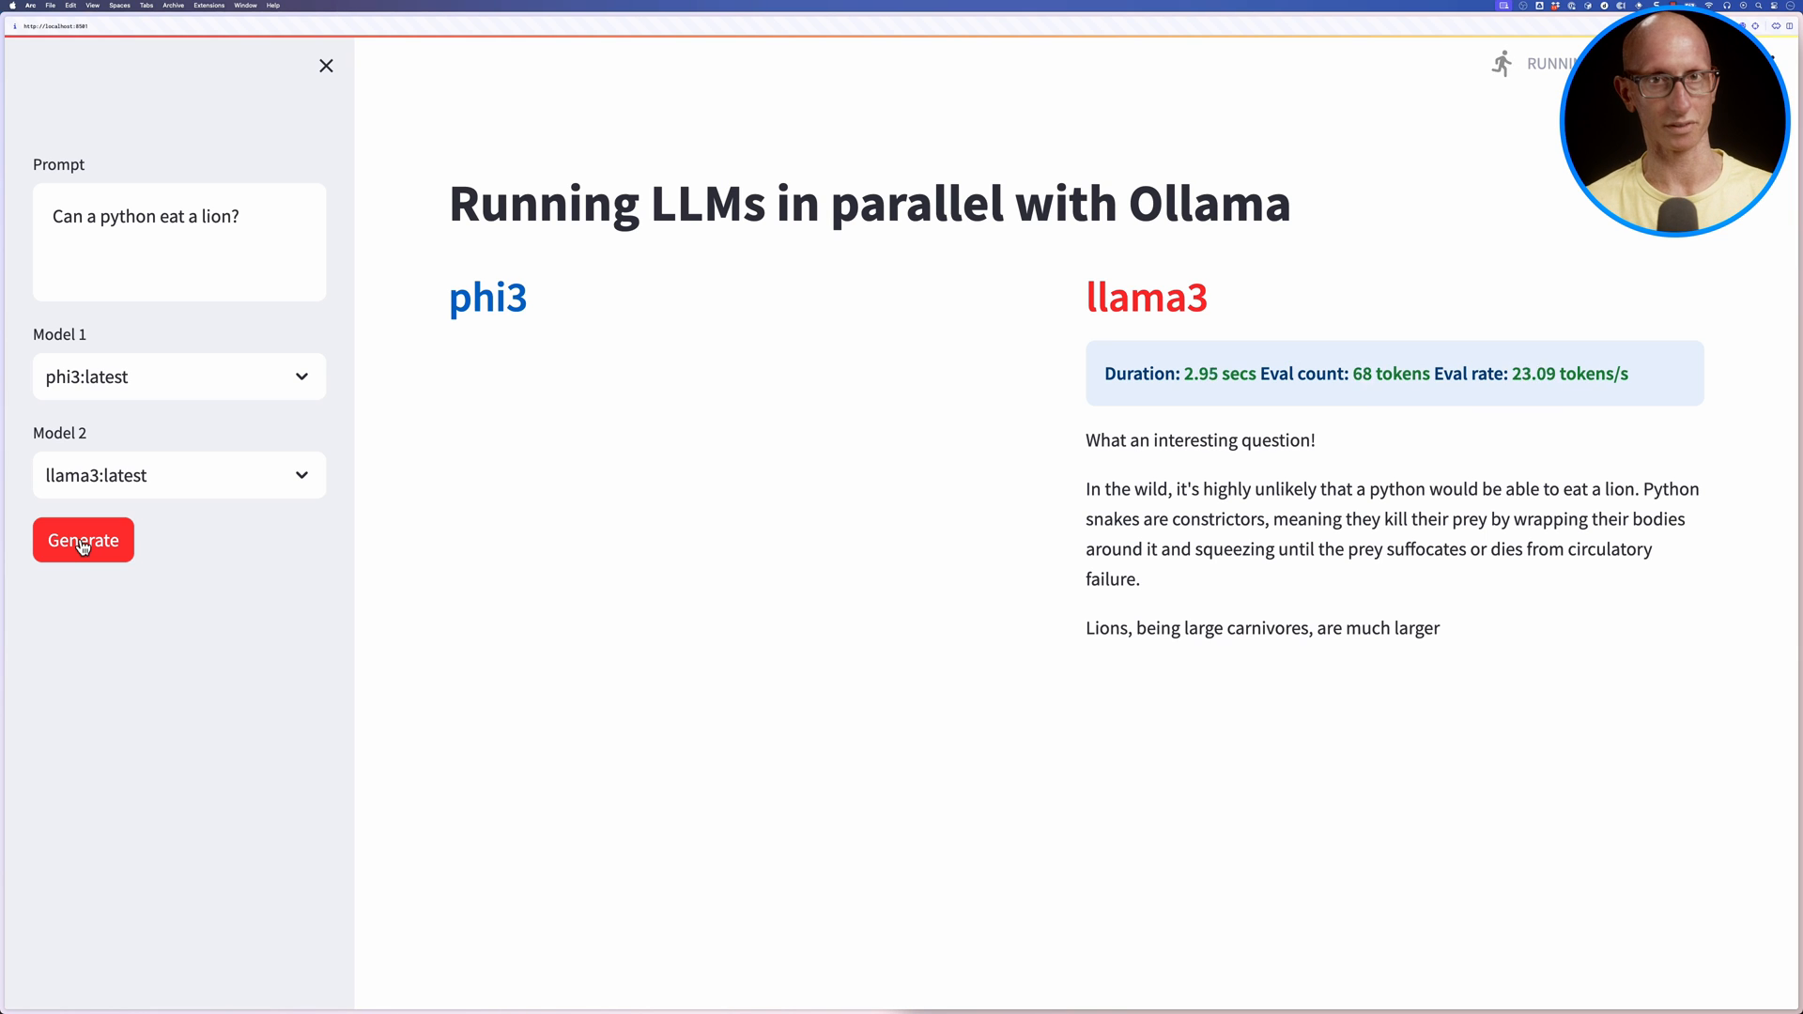
pyautogui.click(82, 541)
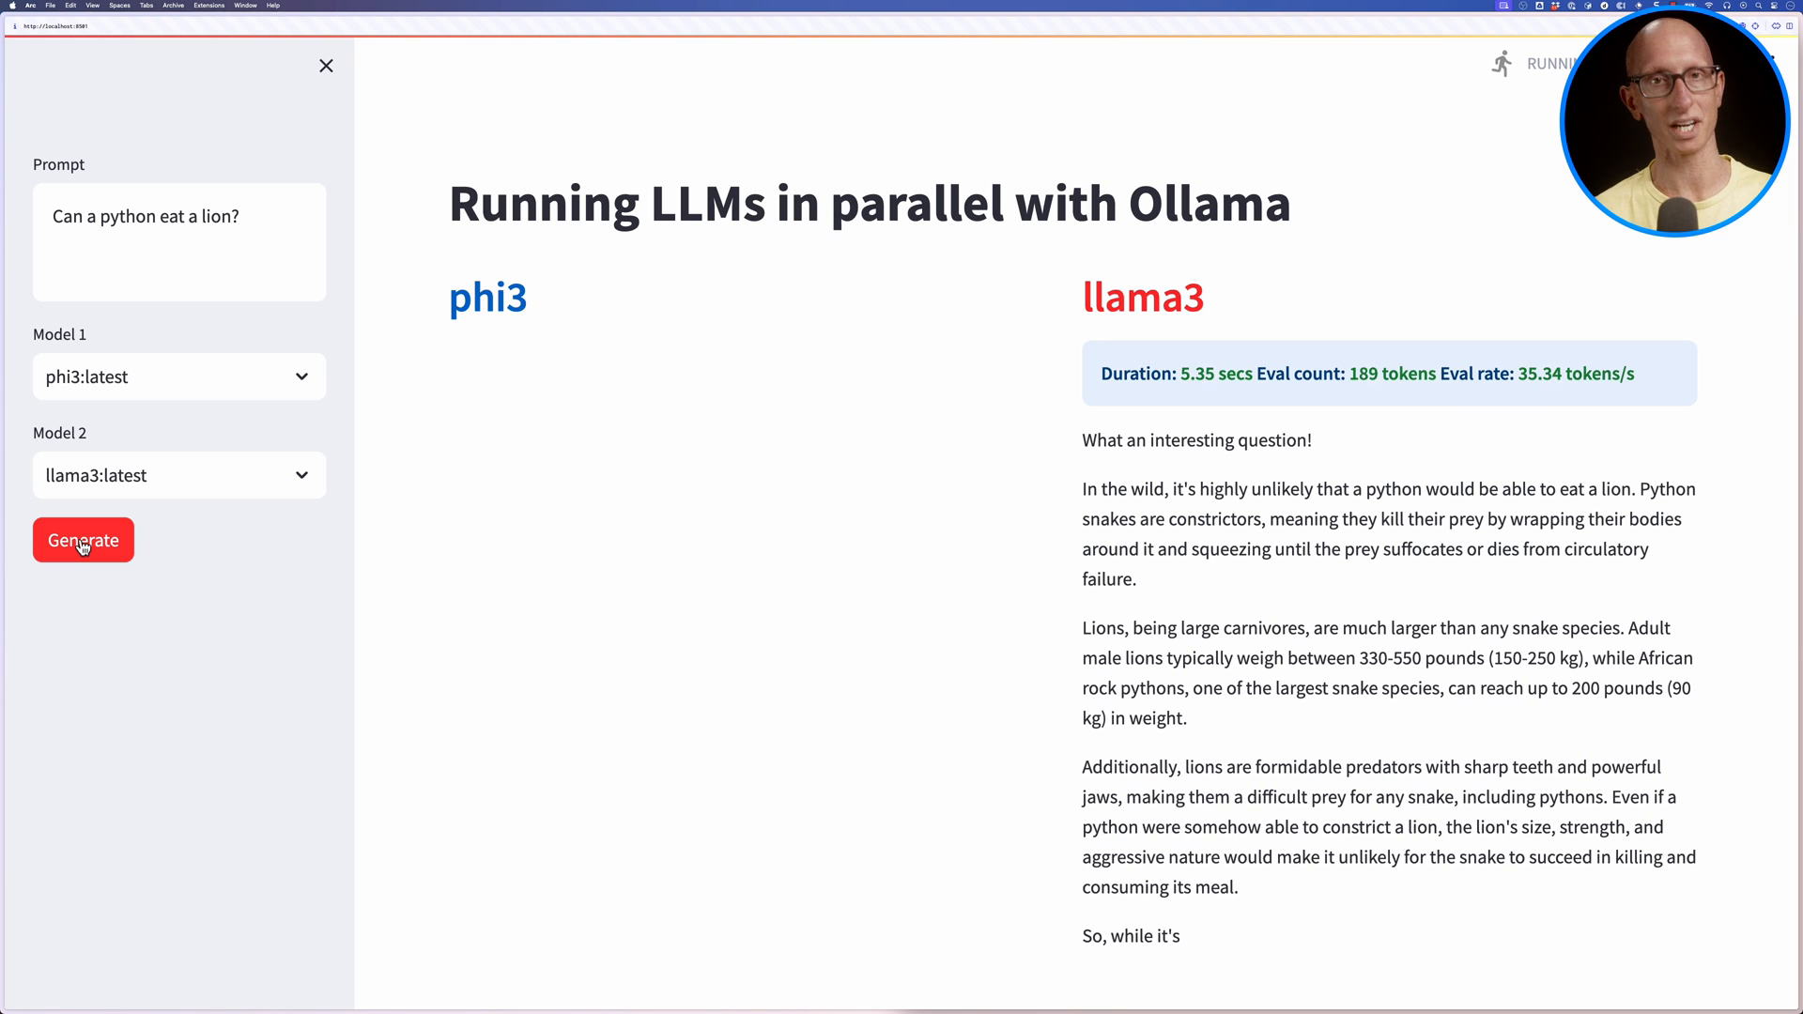
pyautogui.click(83, 541)
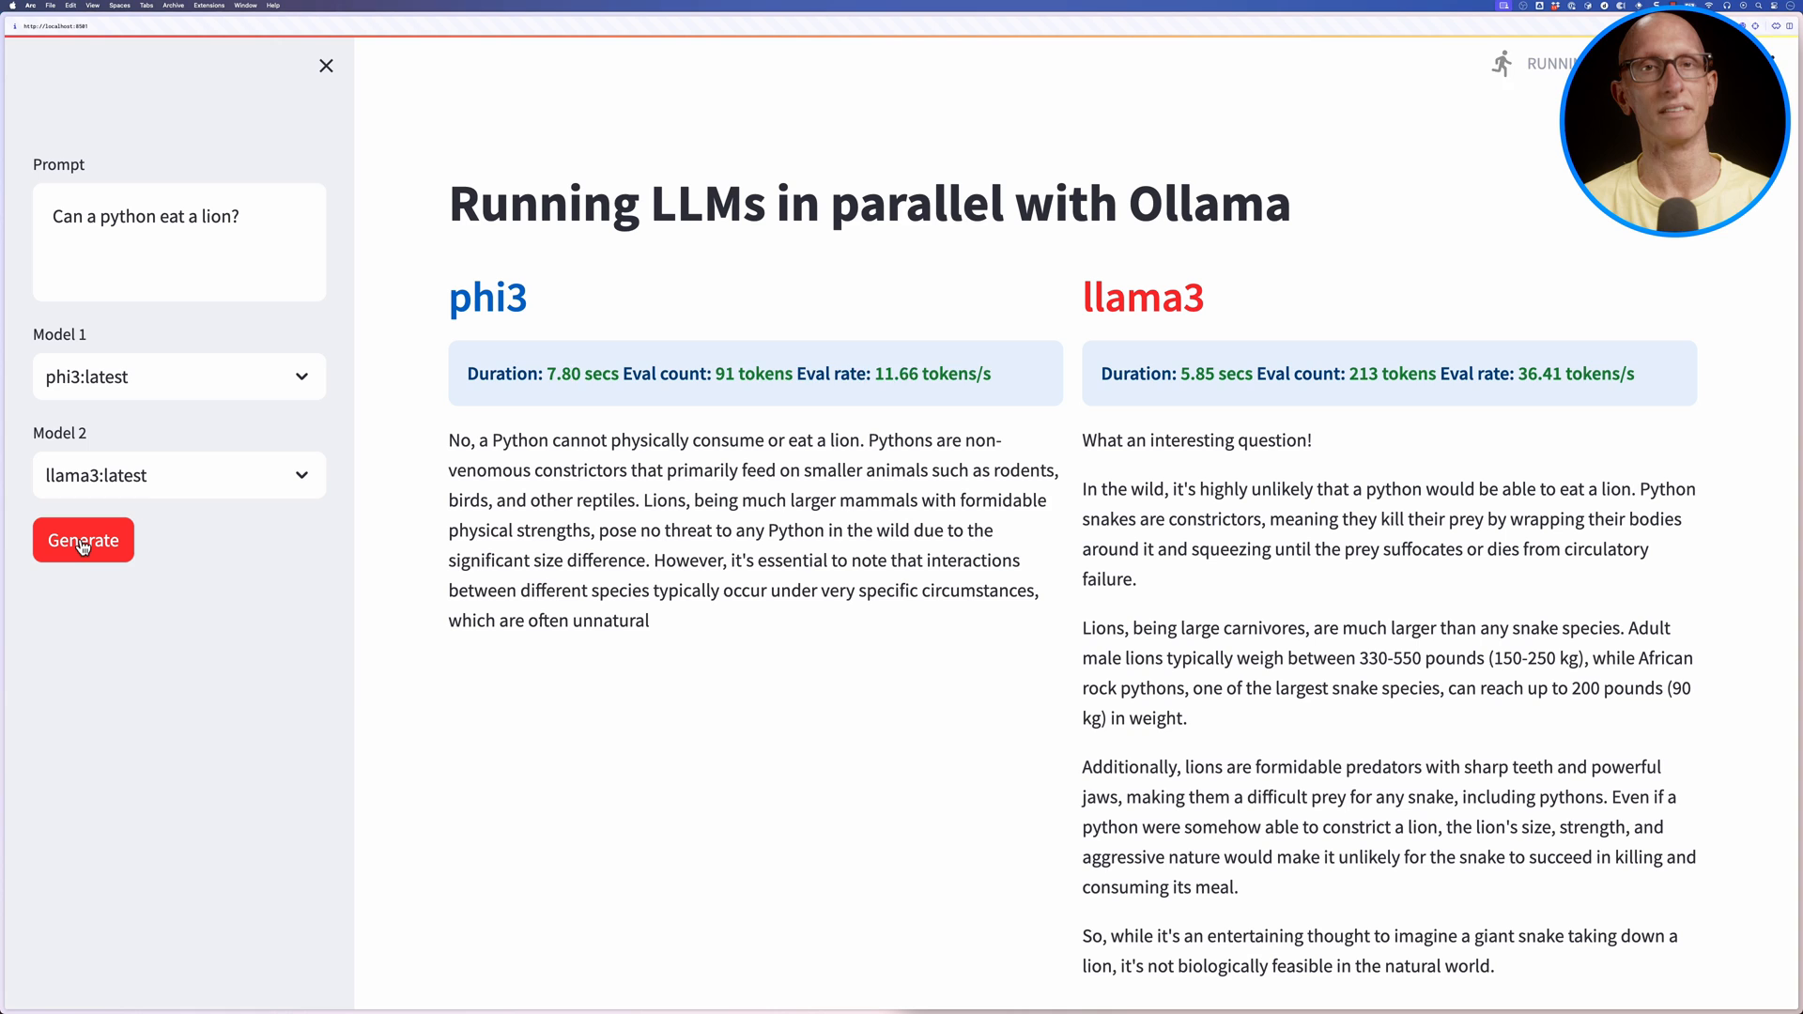
pyautogui.click(82, 542)
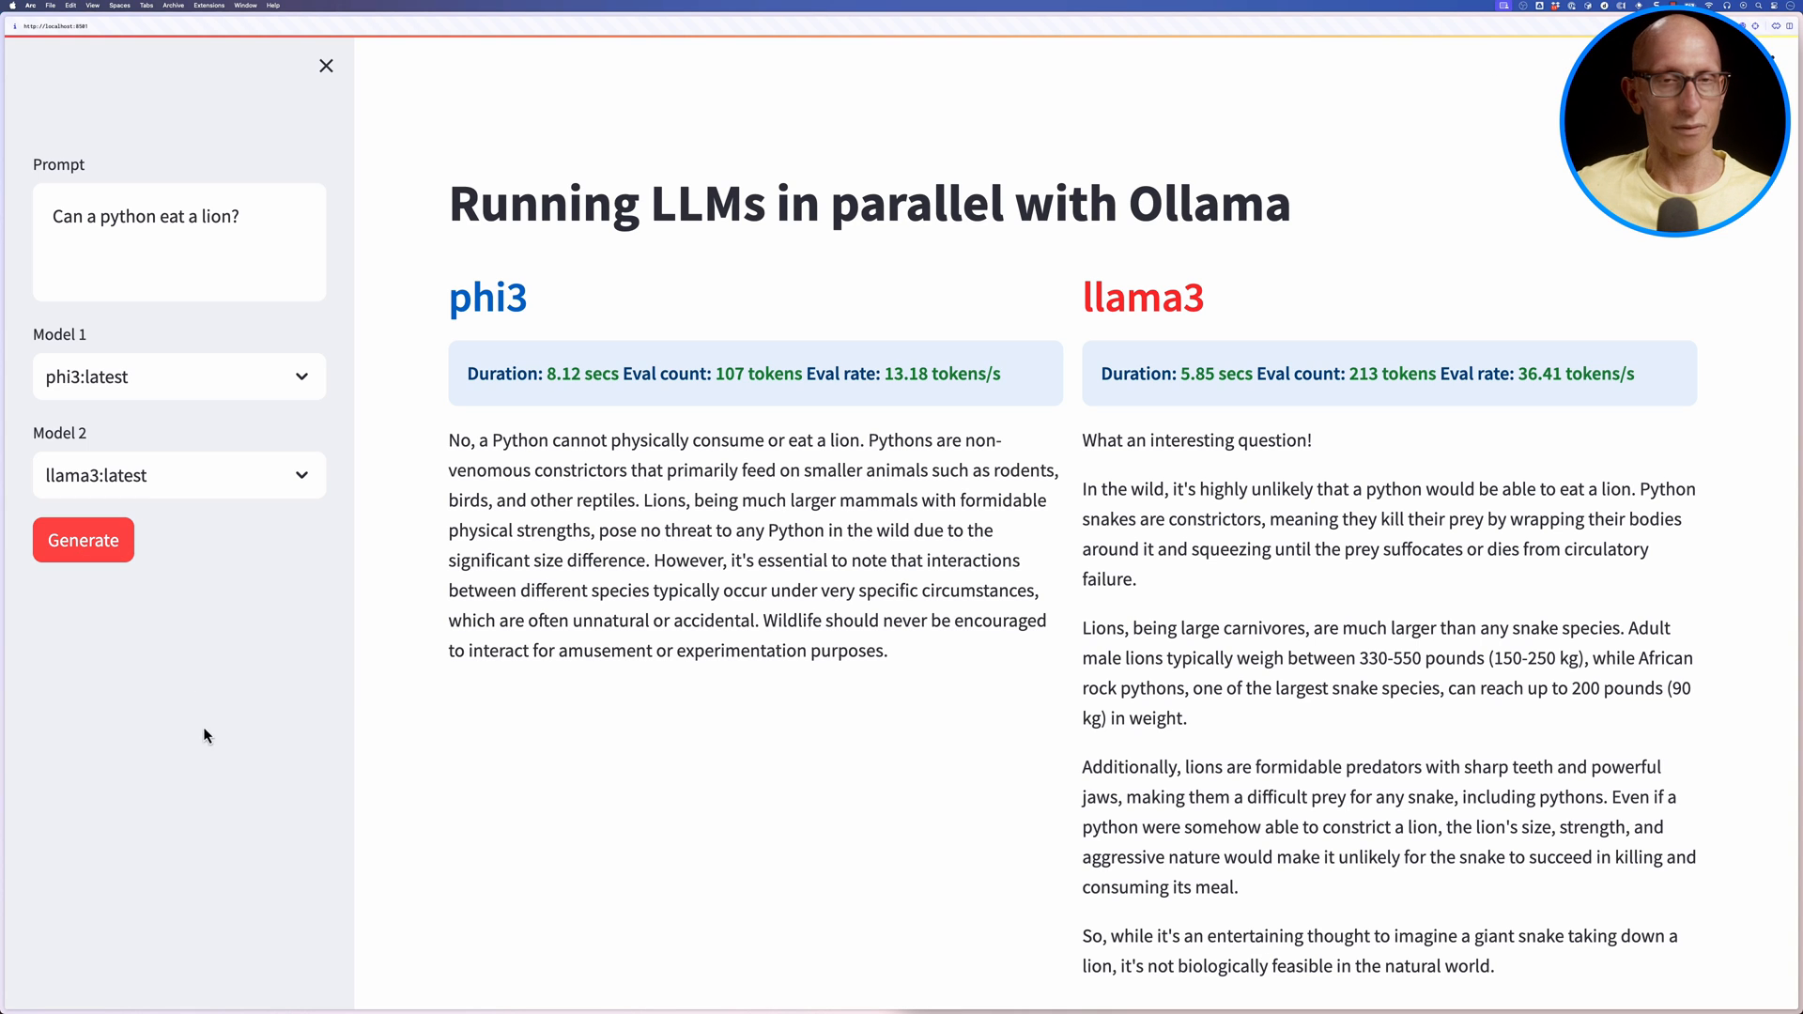
pyautogui.click(82, 539)
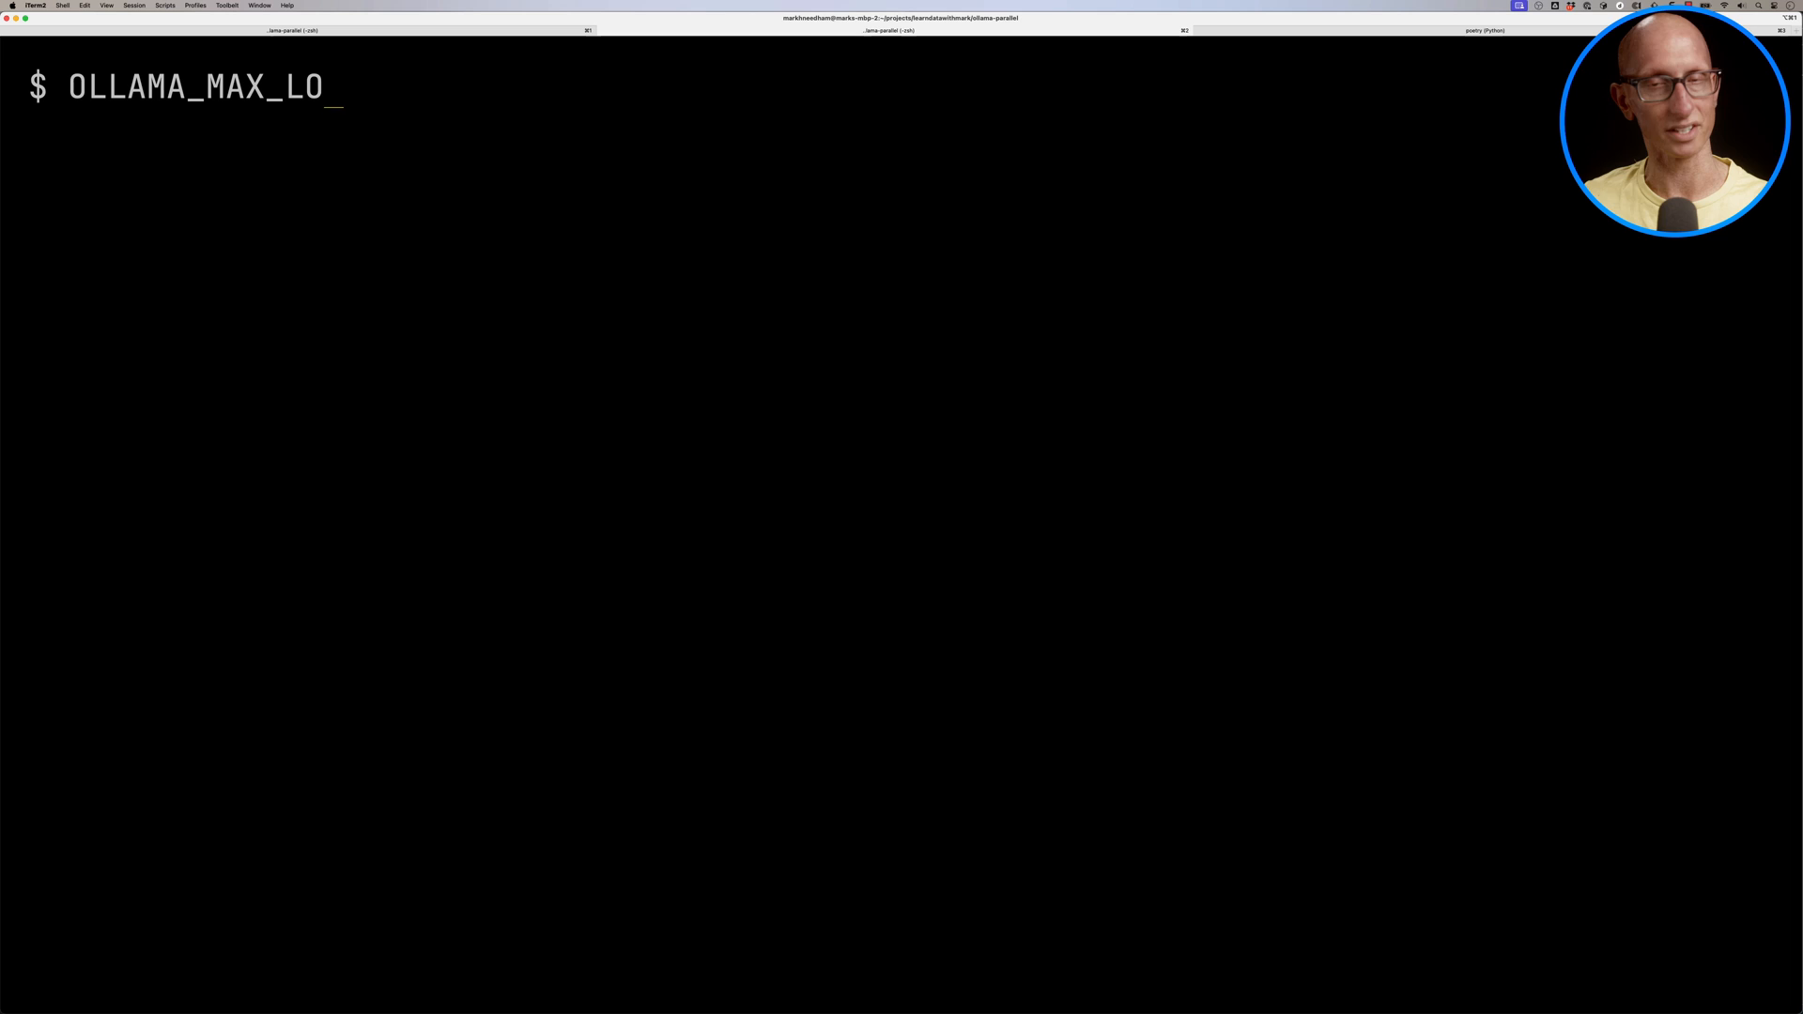
# Step: Run `OLLAMA_MAX_LOADED_MODELS=2 ollama serve` to allow two loaded models
pyautogui.write('ADED_MODELS=2 ollam')
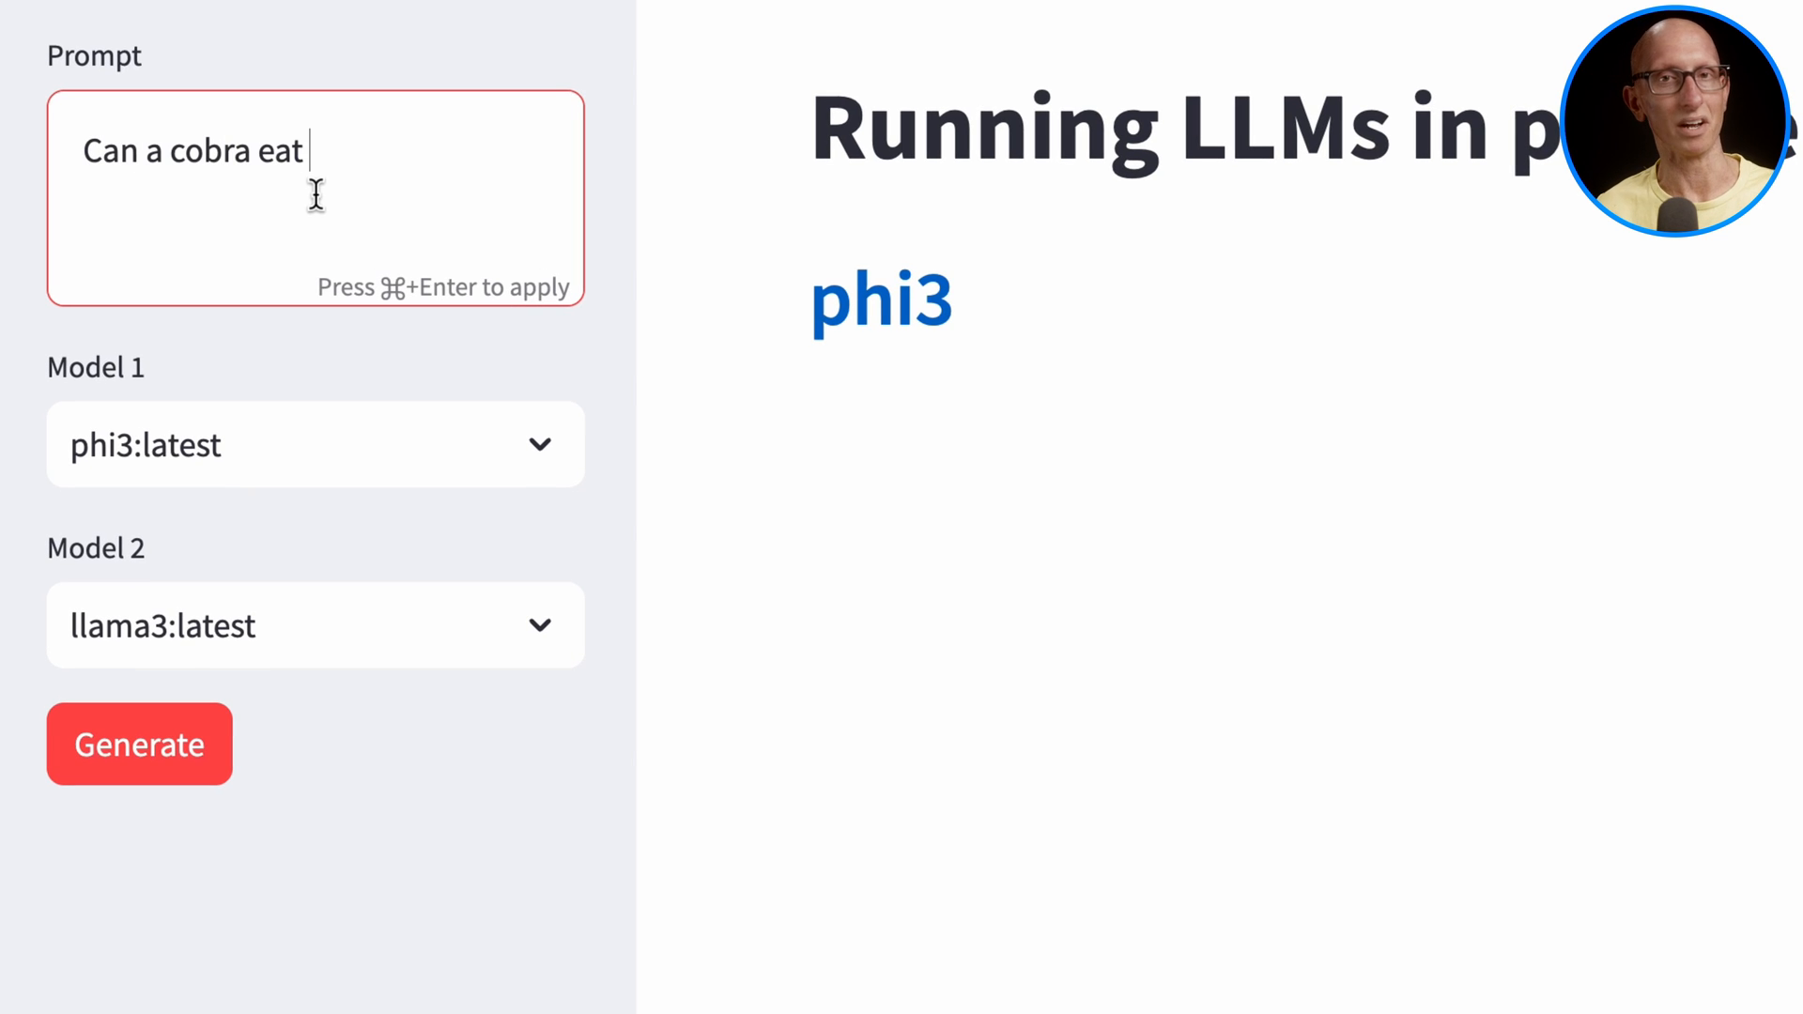
# Step: Answer 'Can a cobra eat a tiger?', then rerun with gemma:2b as Model 2
pyautogui.write('a tiger?')
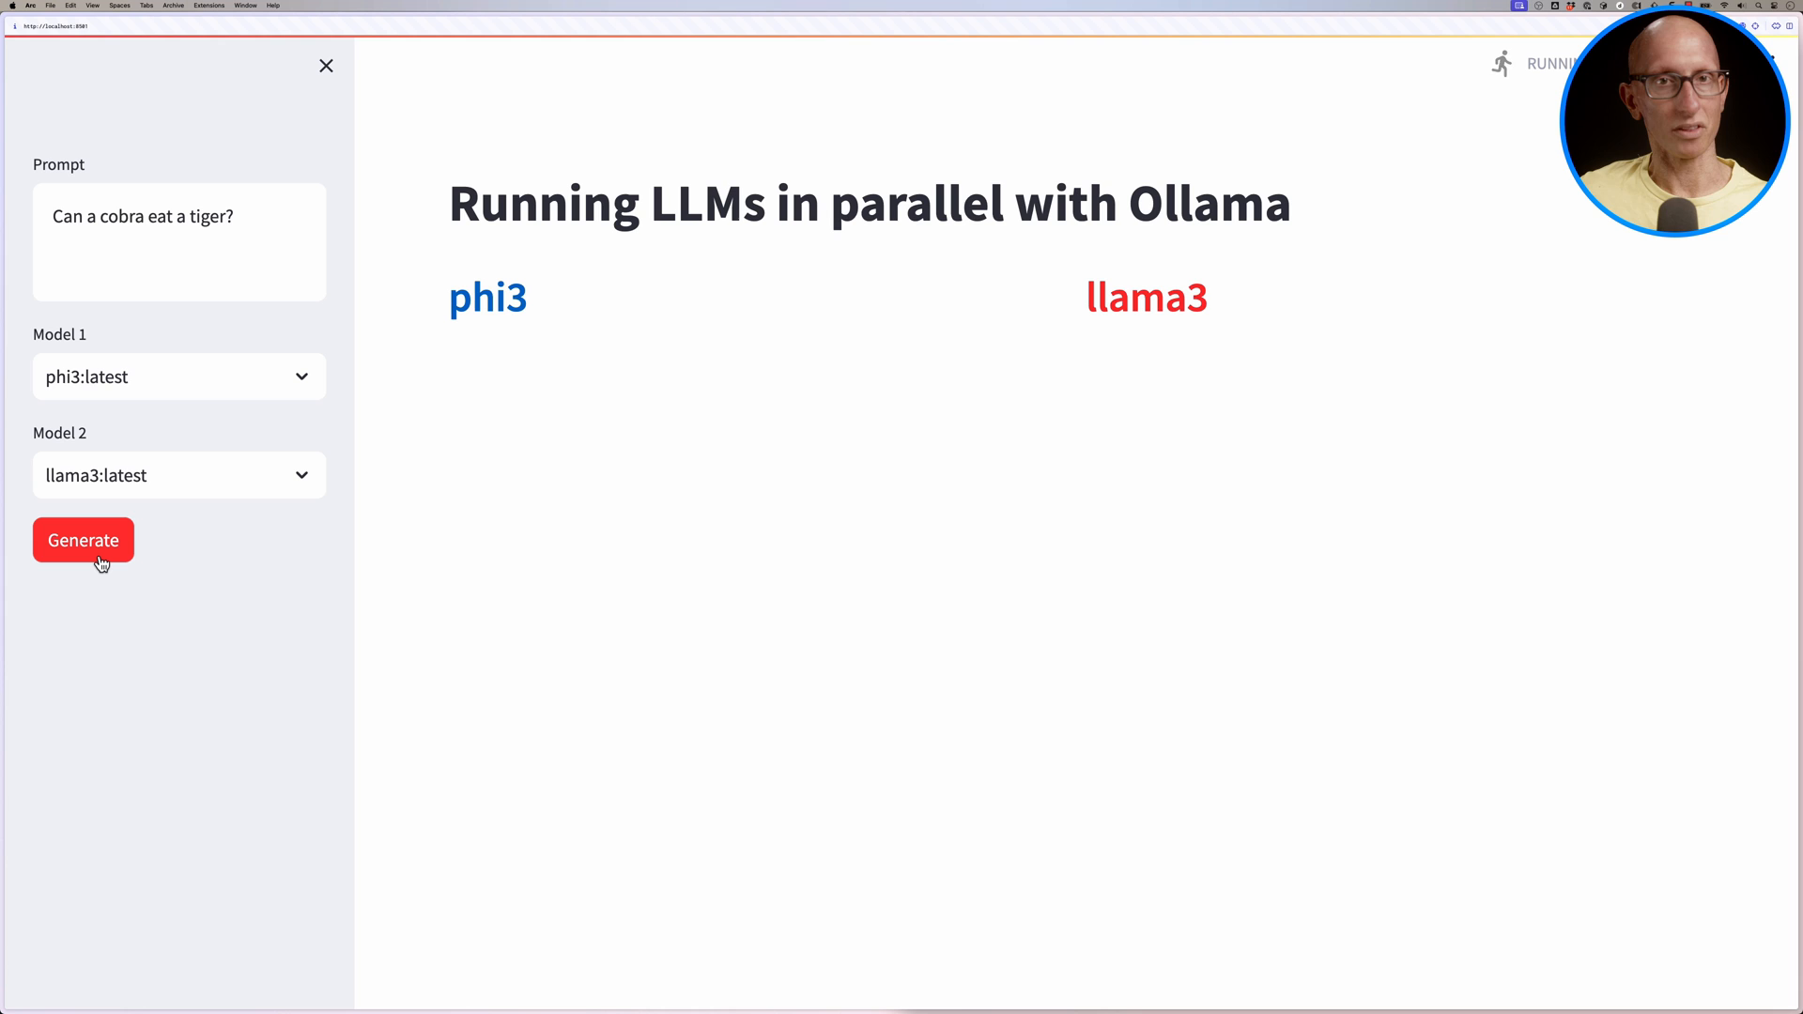
pyautogui.click(83, 541)
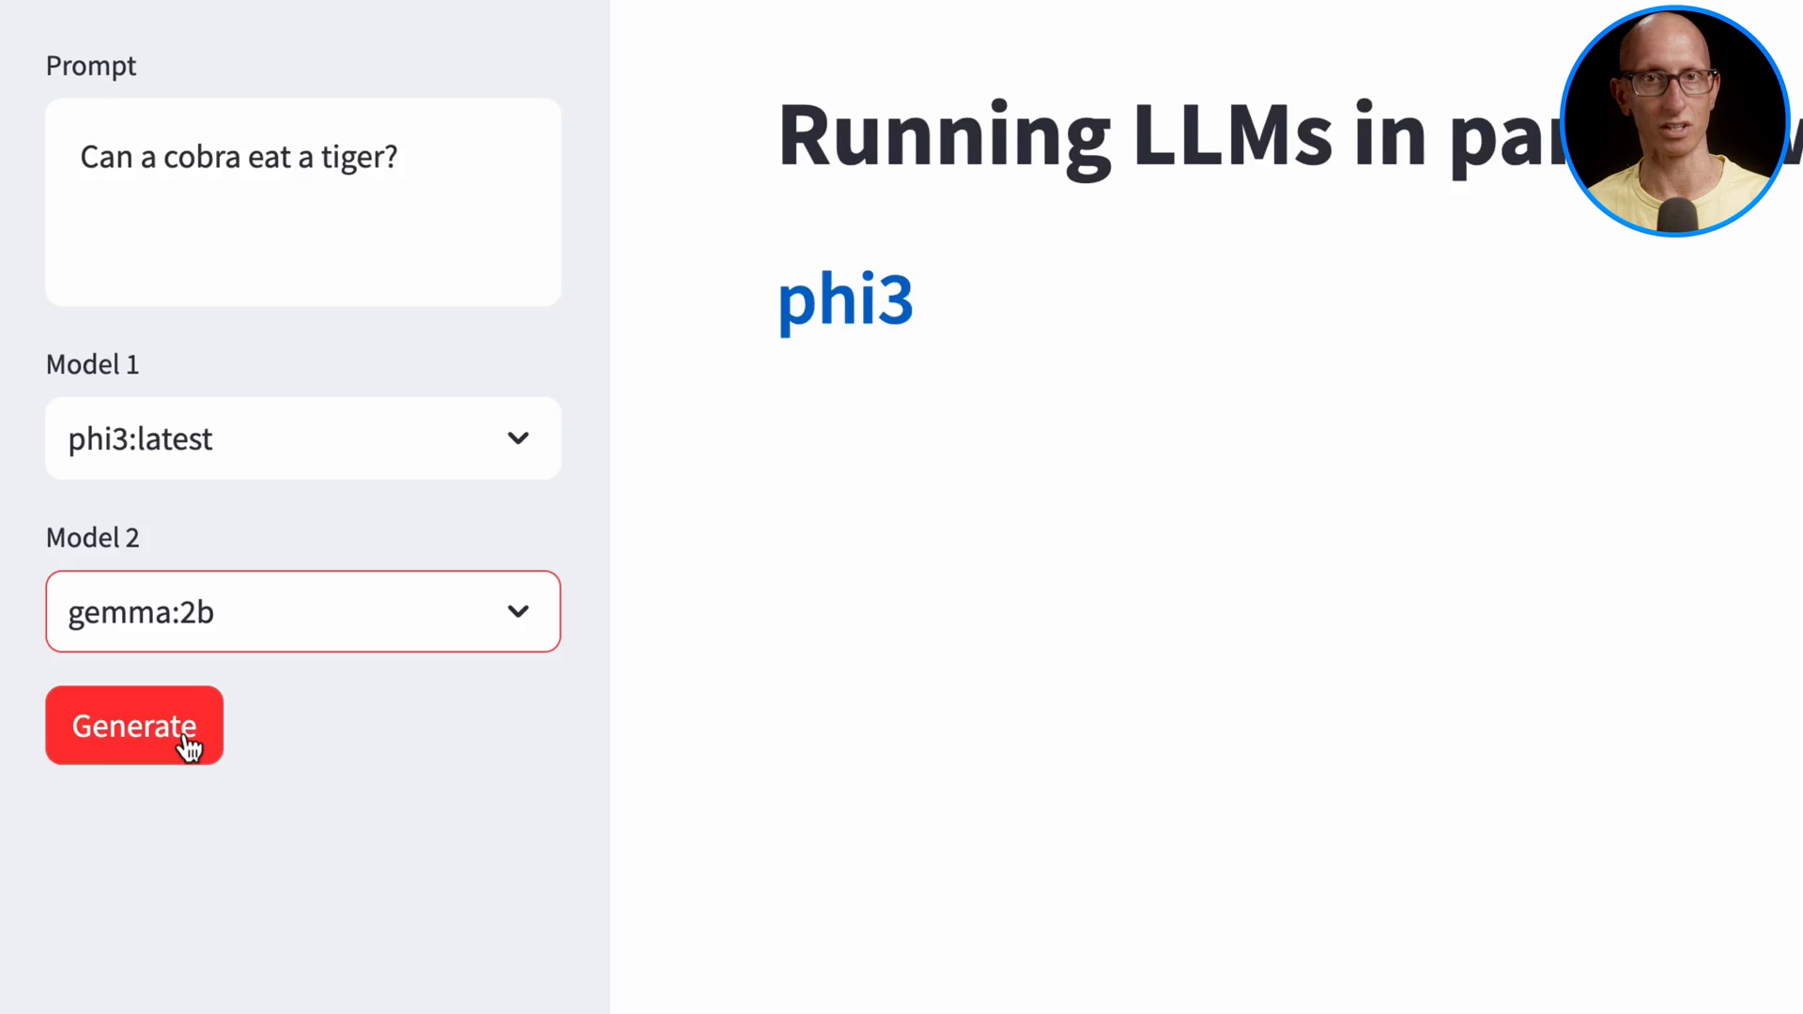
pyautogui.click(134, 726)
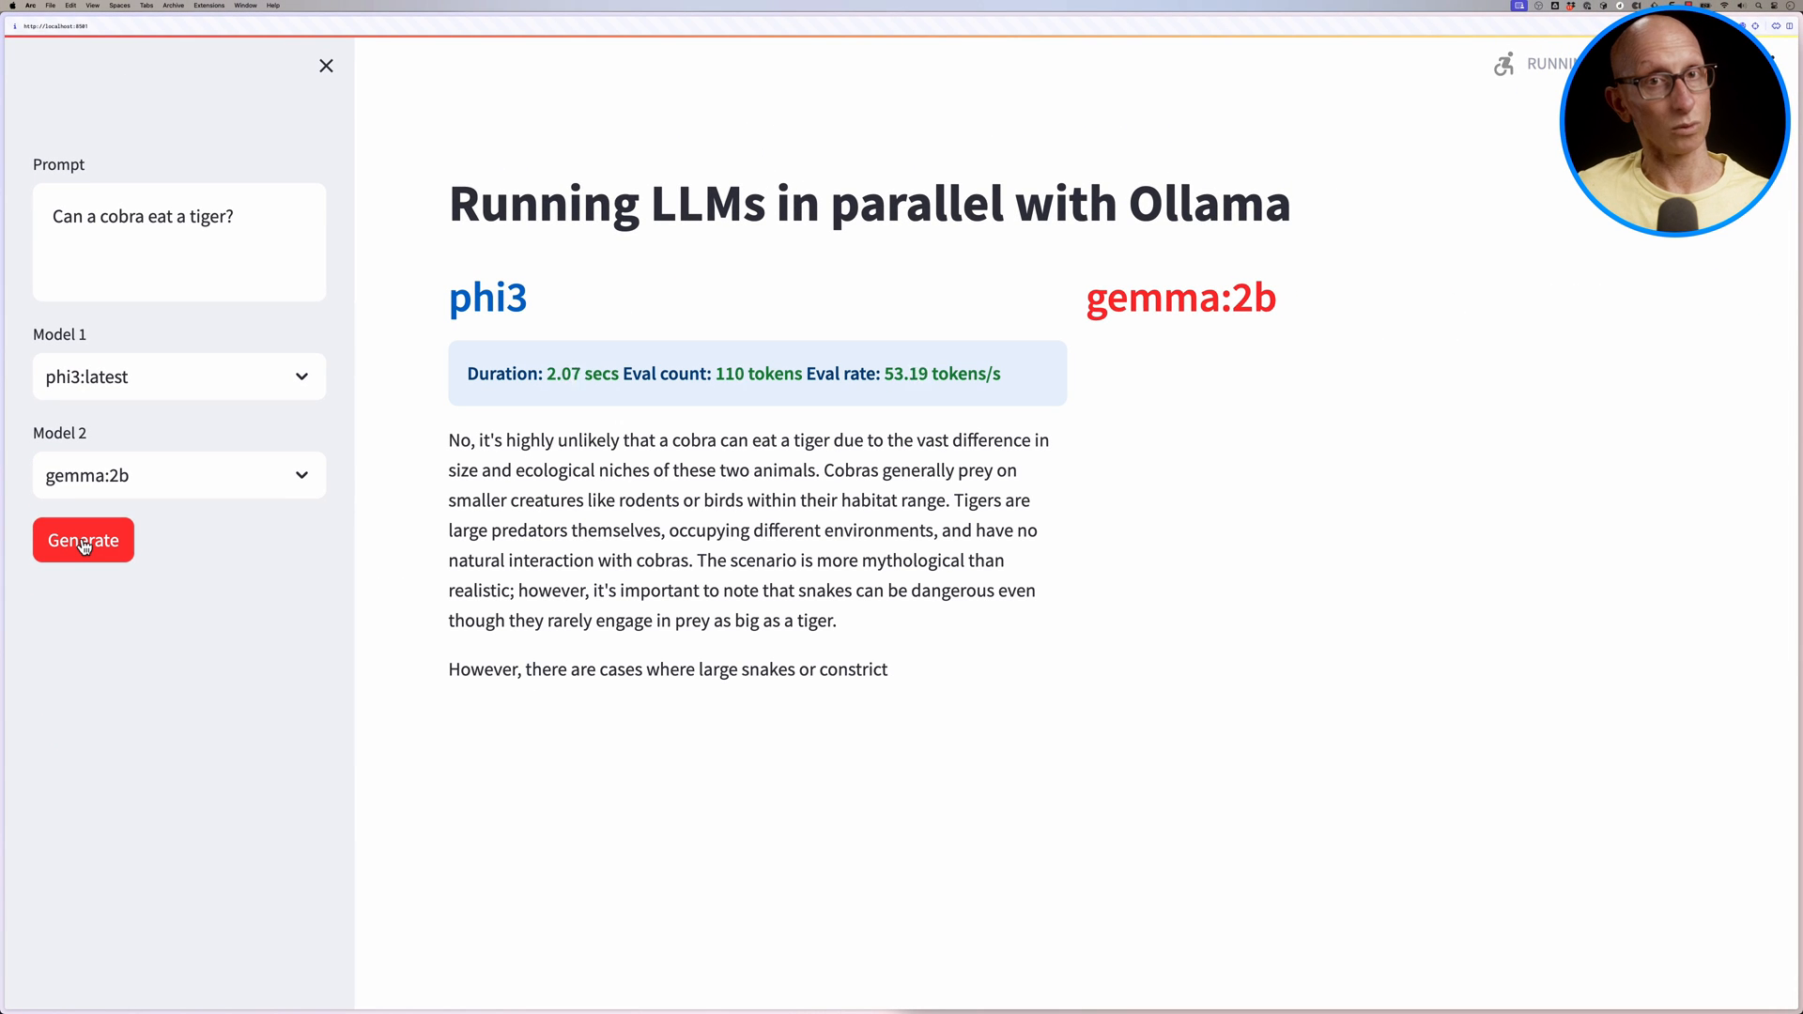
pyautogui.click(83, 541)
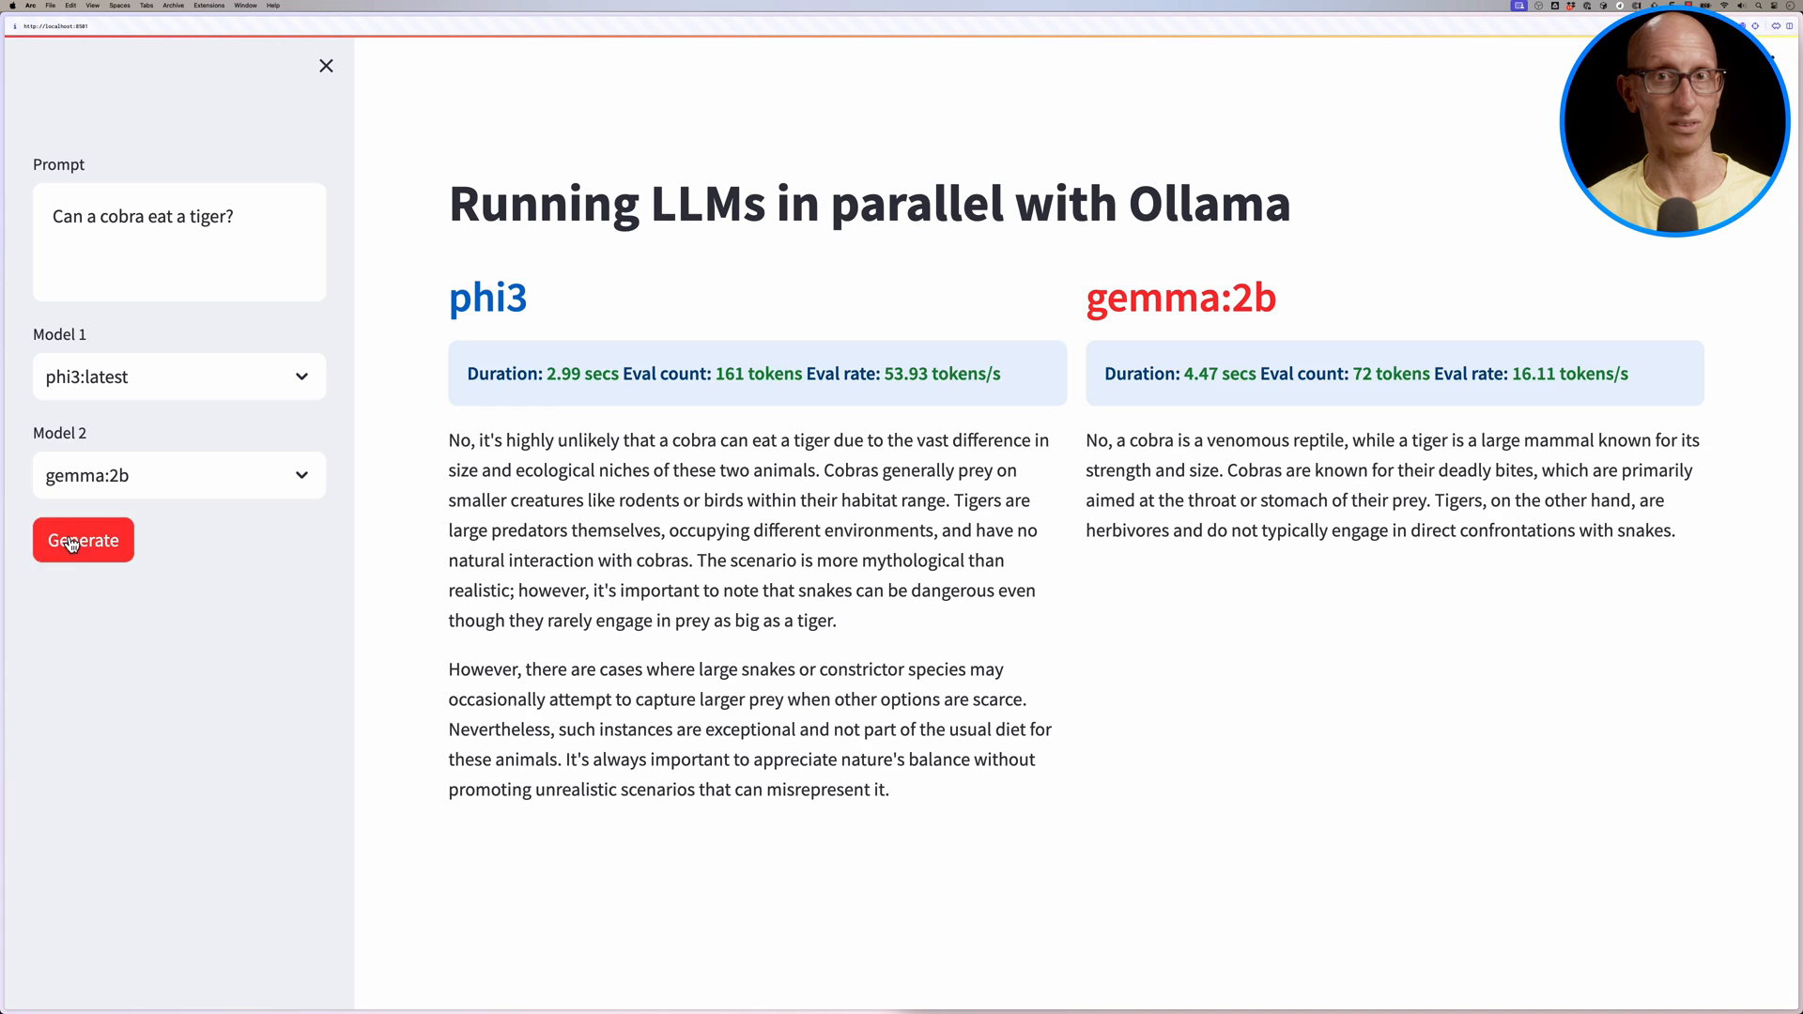
pyautogui.click(82, 541)
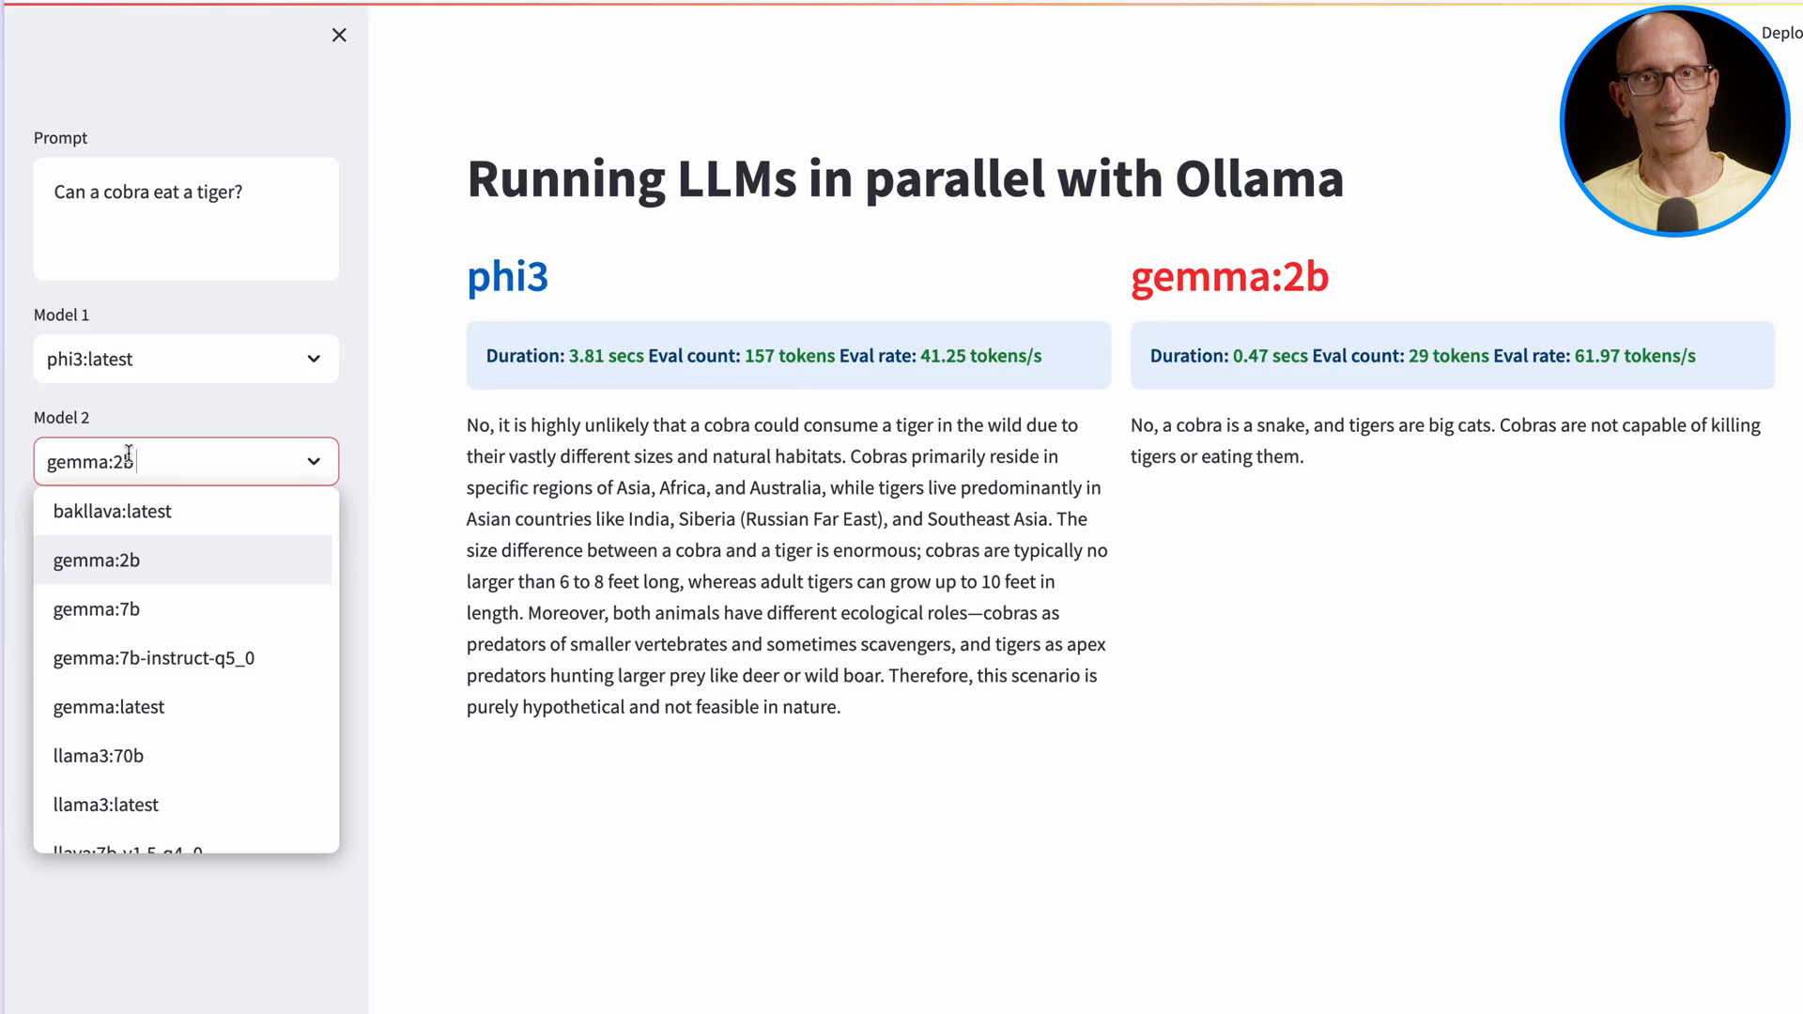
# Step: Set Model 2 to phi3:latest and regenerate the cobra answers repeatedly
pyautogui.scroll(-3)
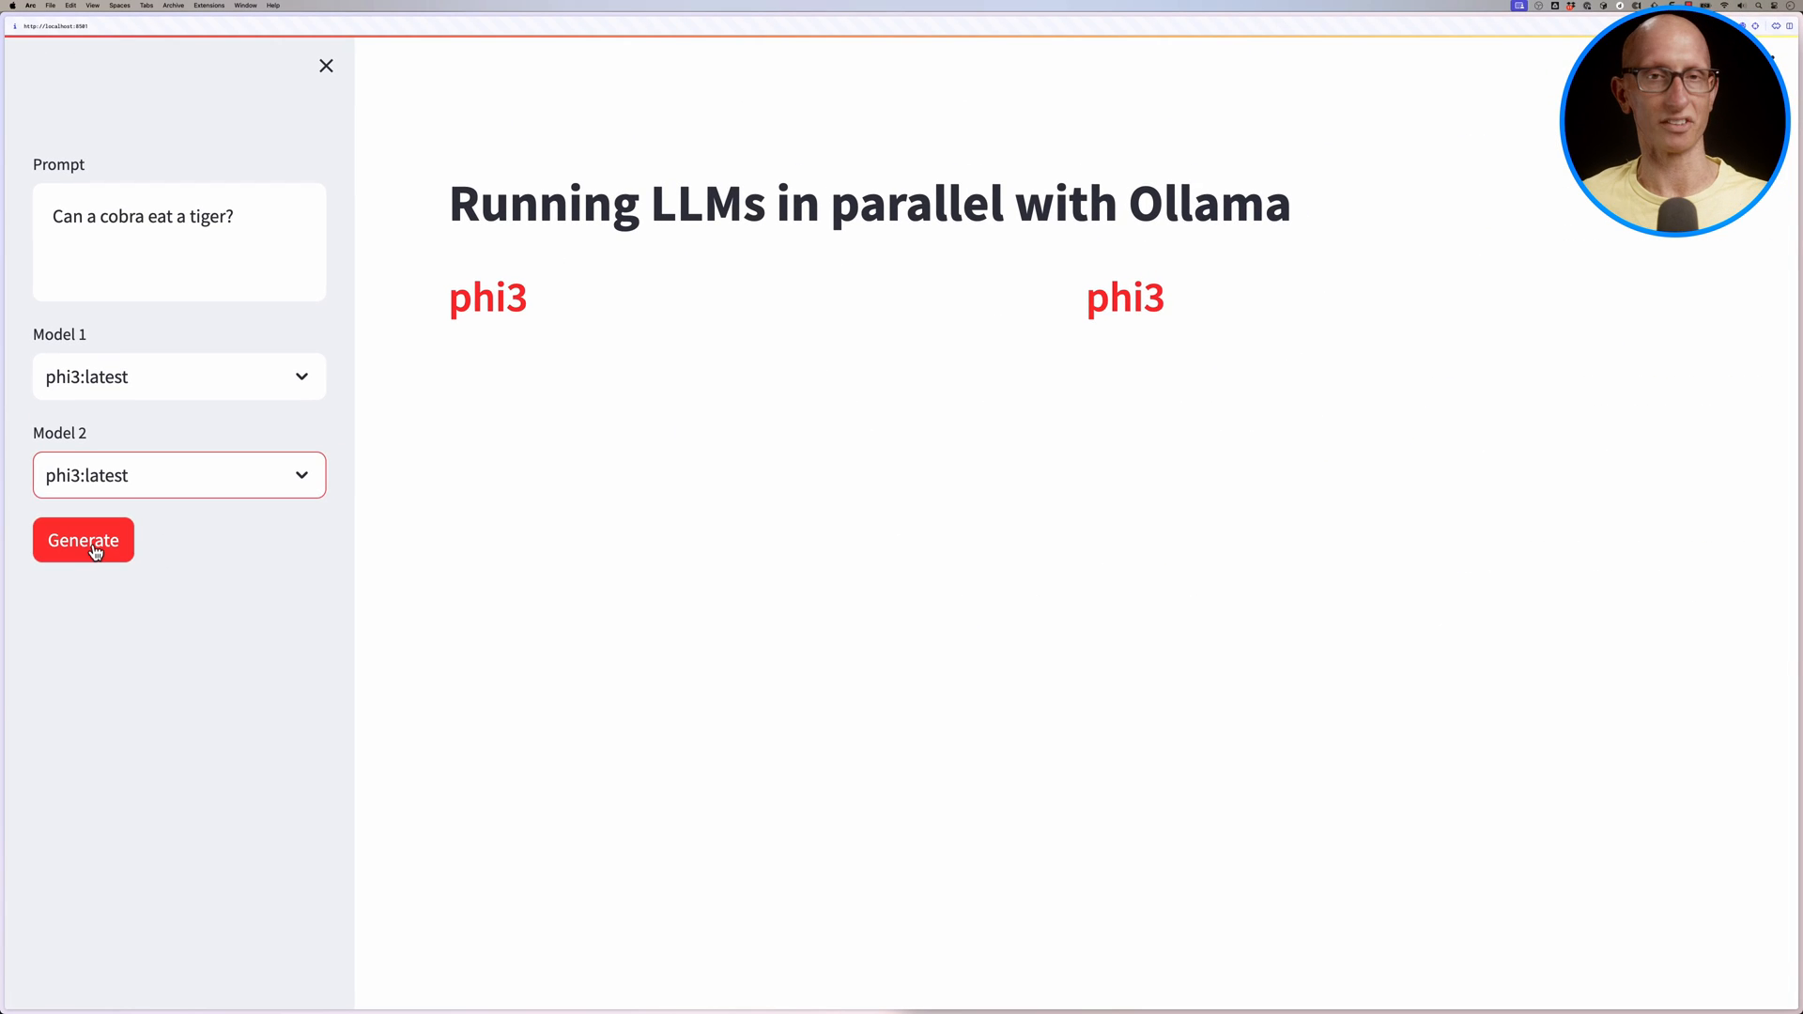
pyautogui.click(83, 541)
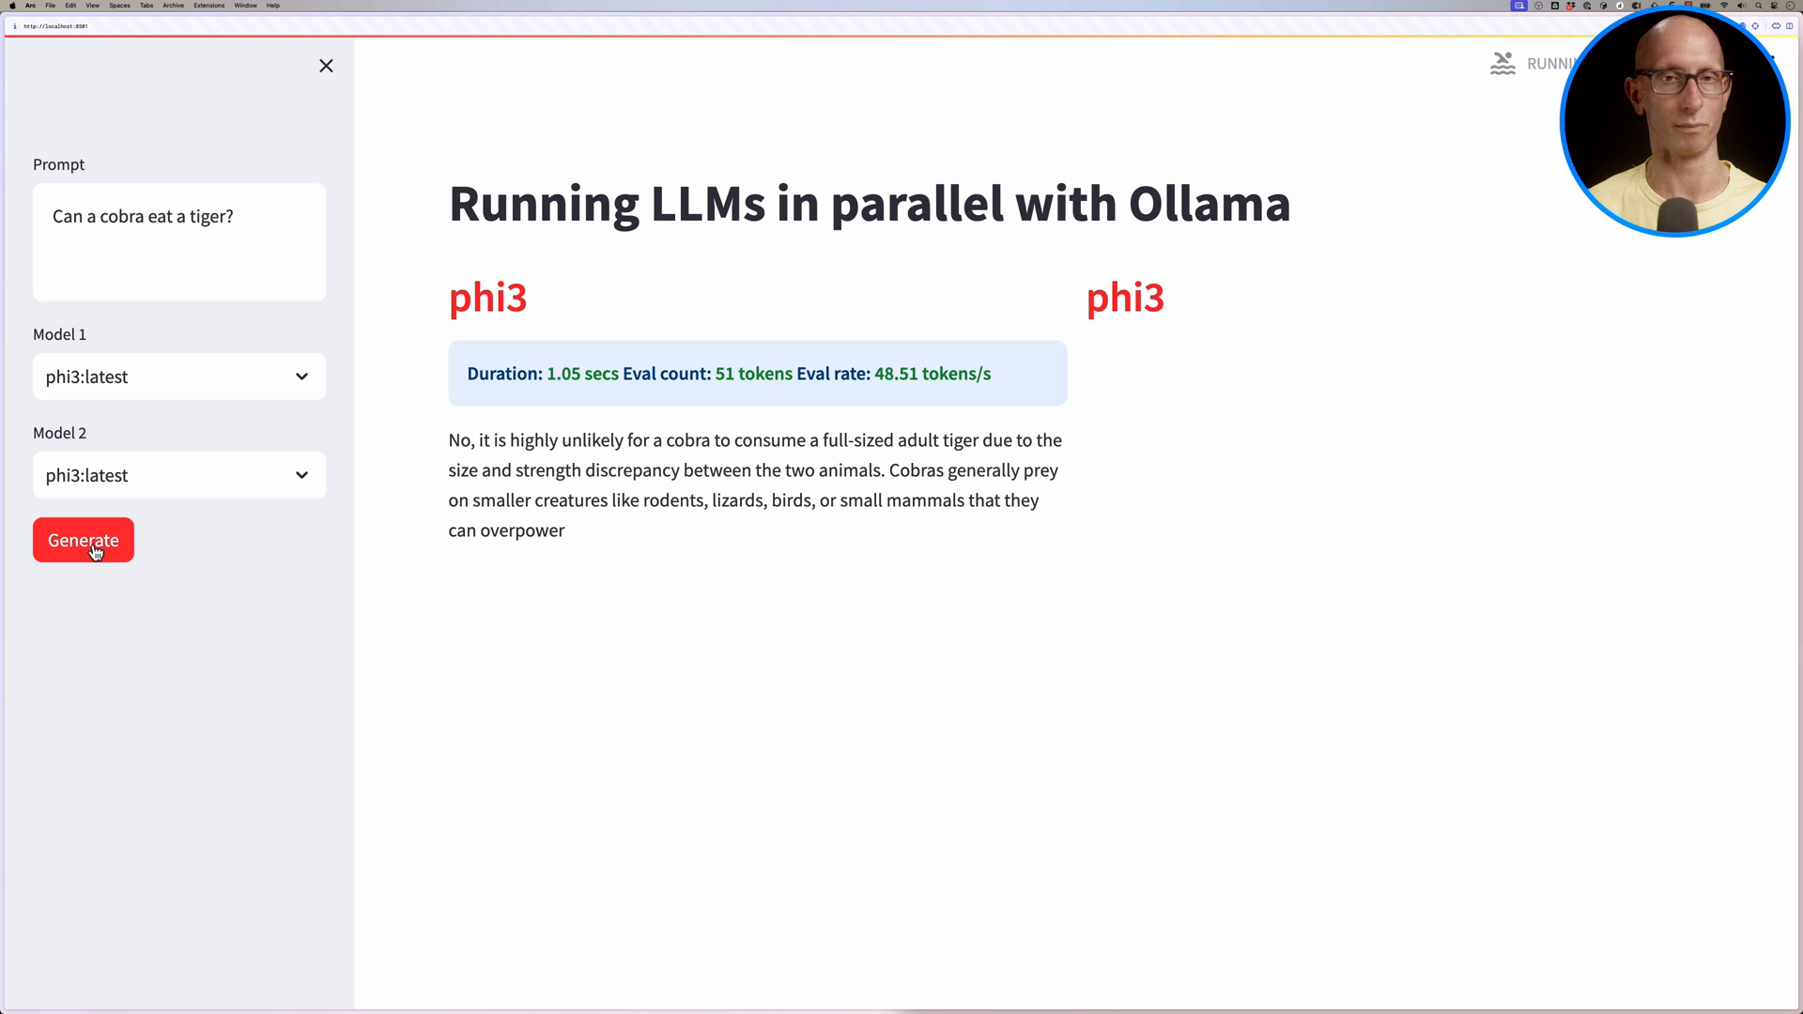
pyautogui.click(83, 541)
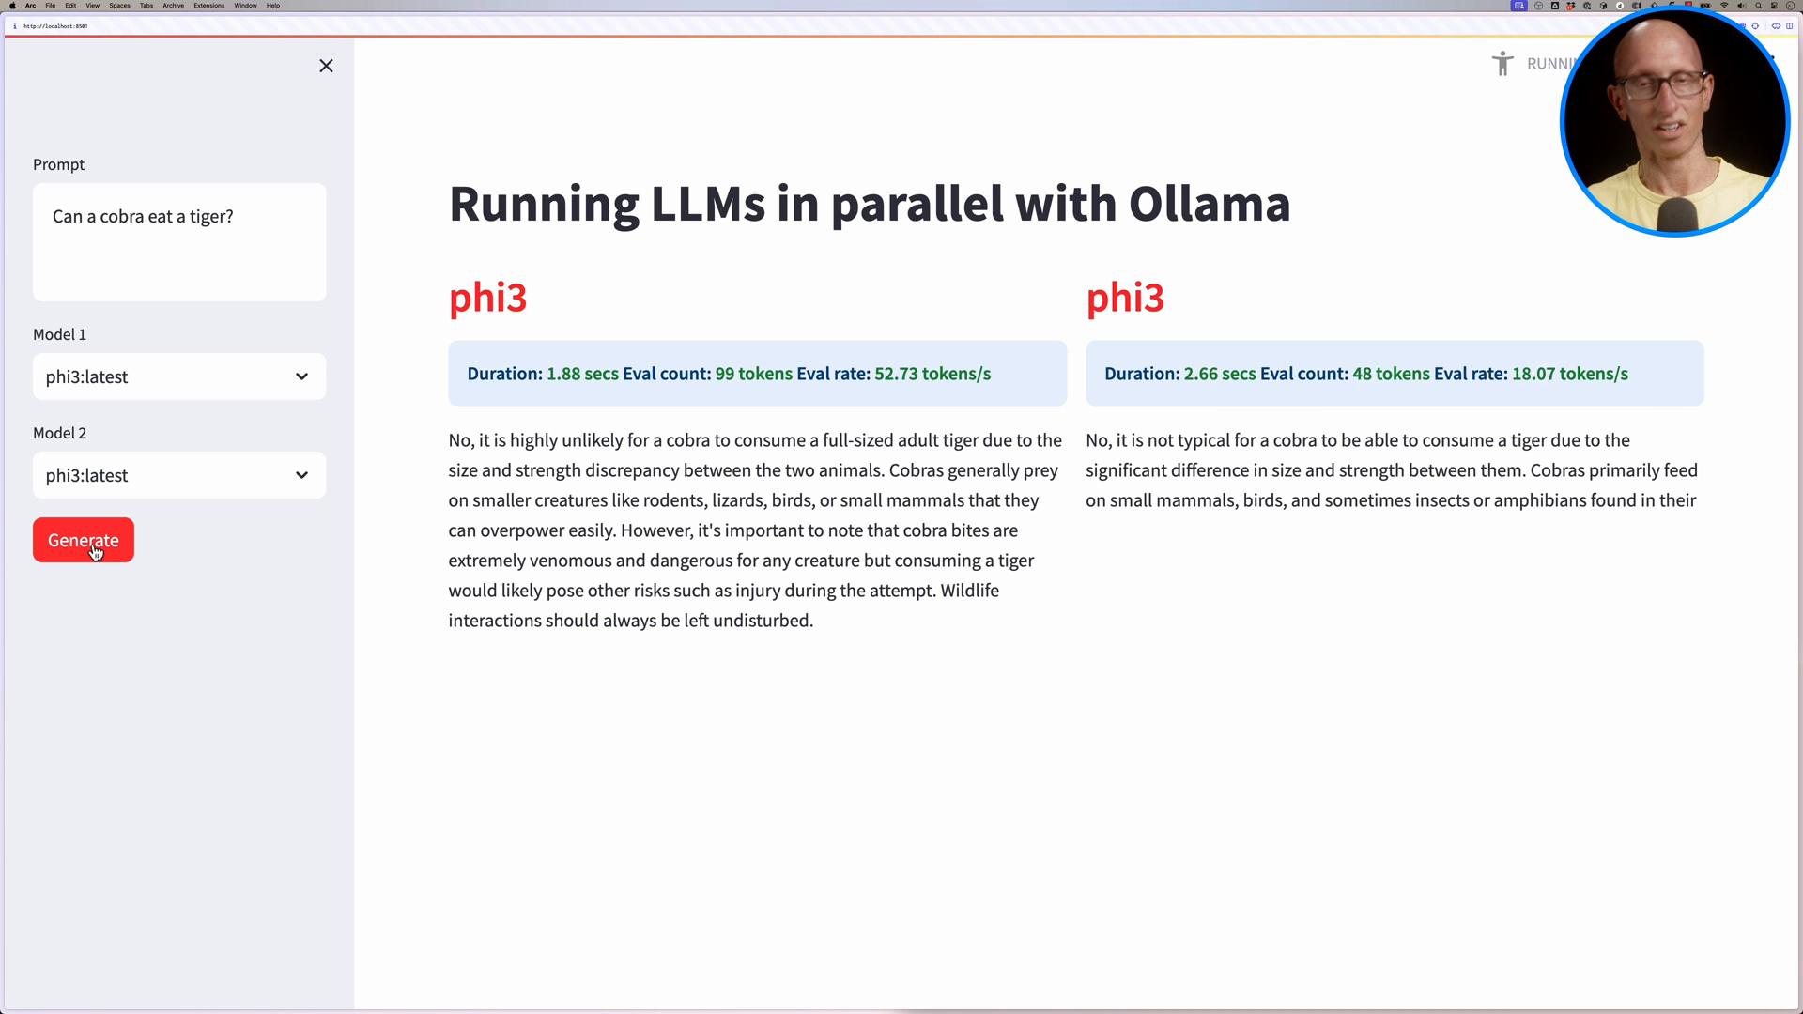
pyautogui.click(83, 541)
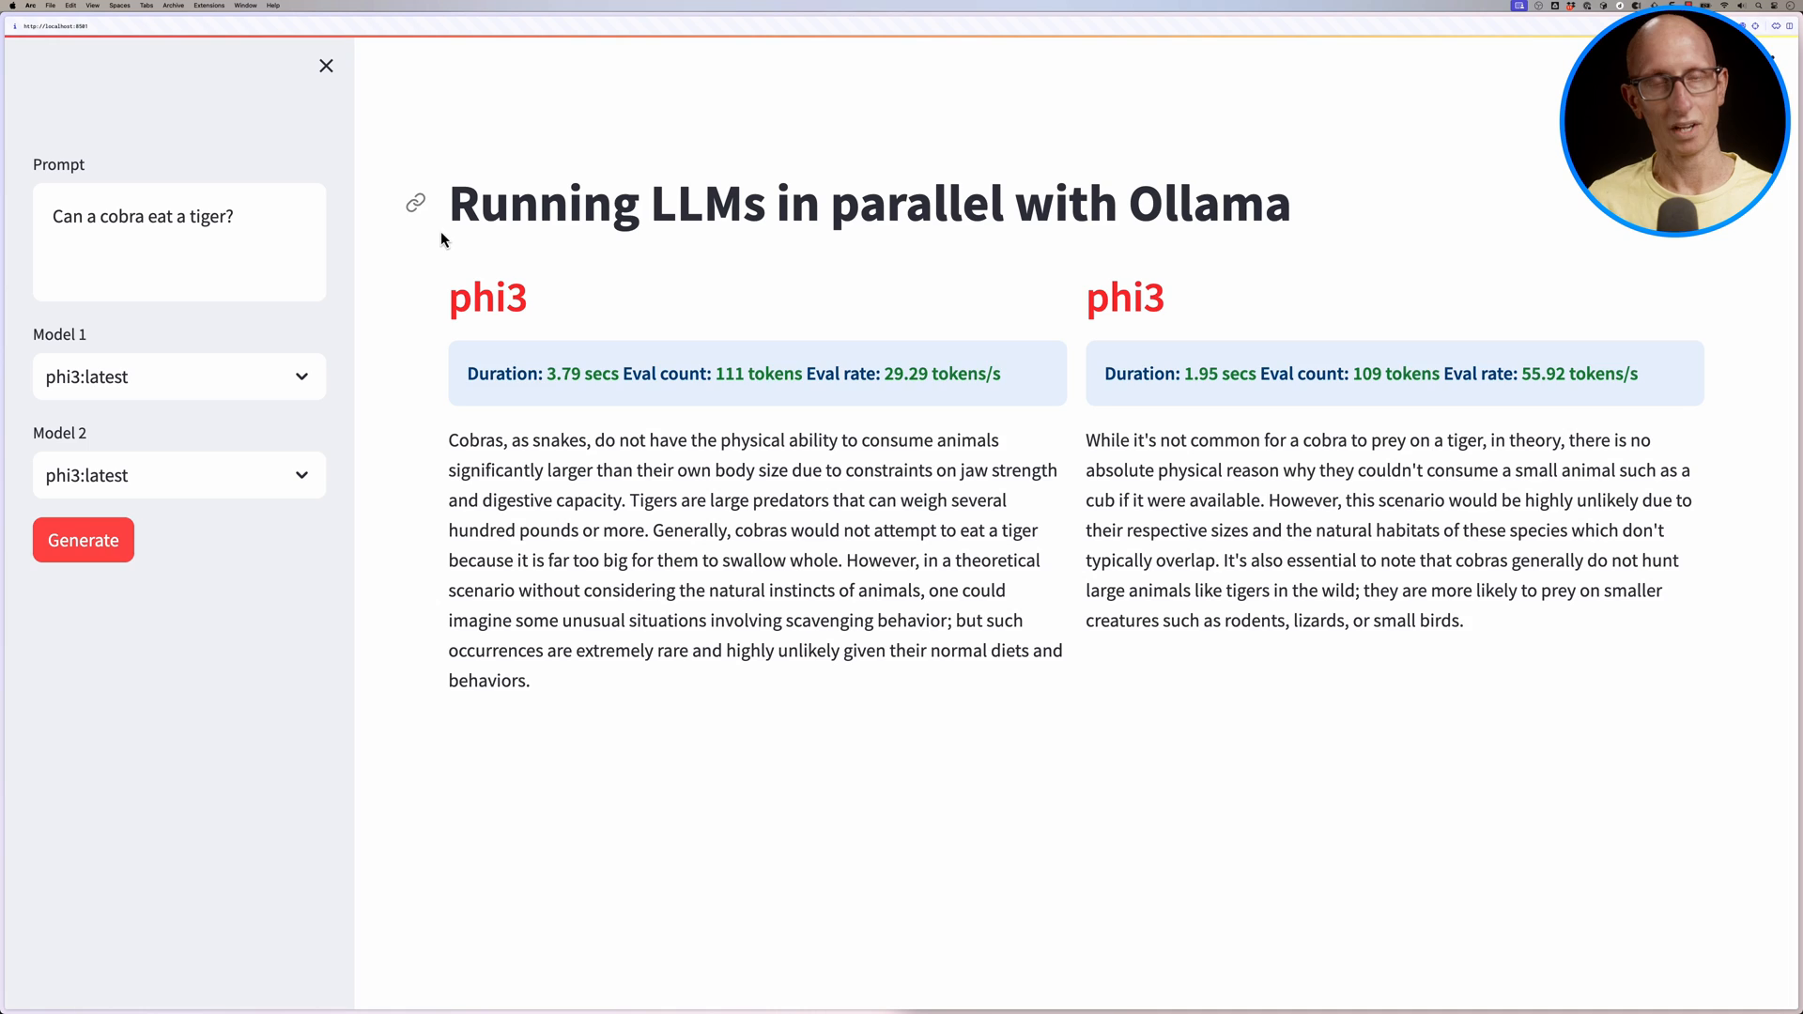
pyautogui.click(83, 541)
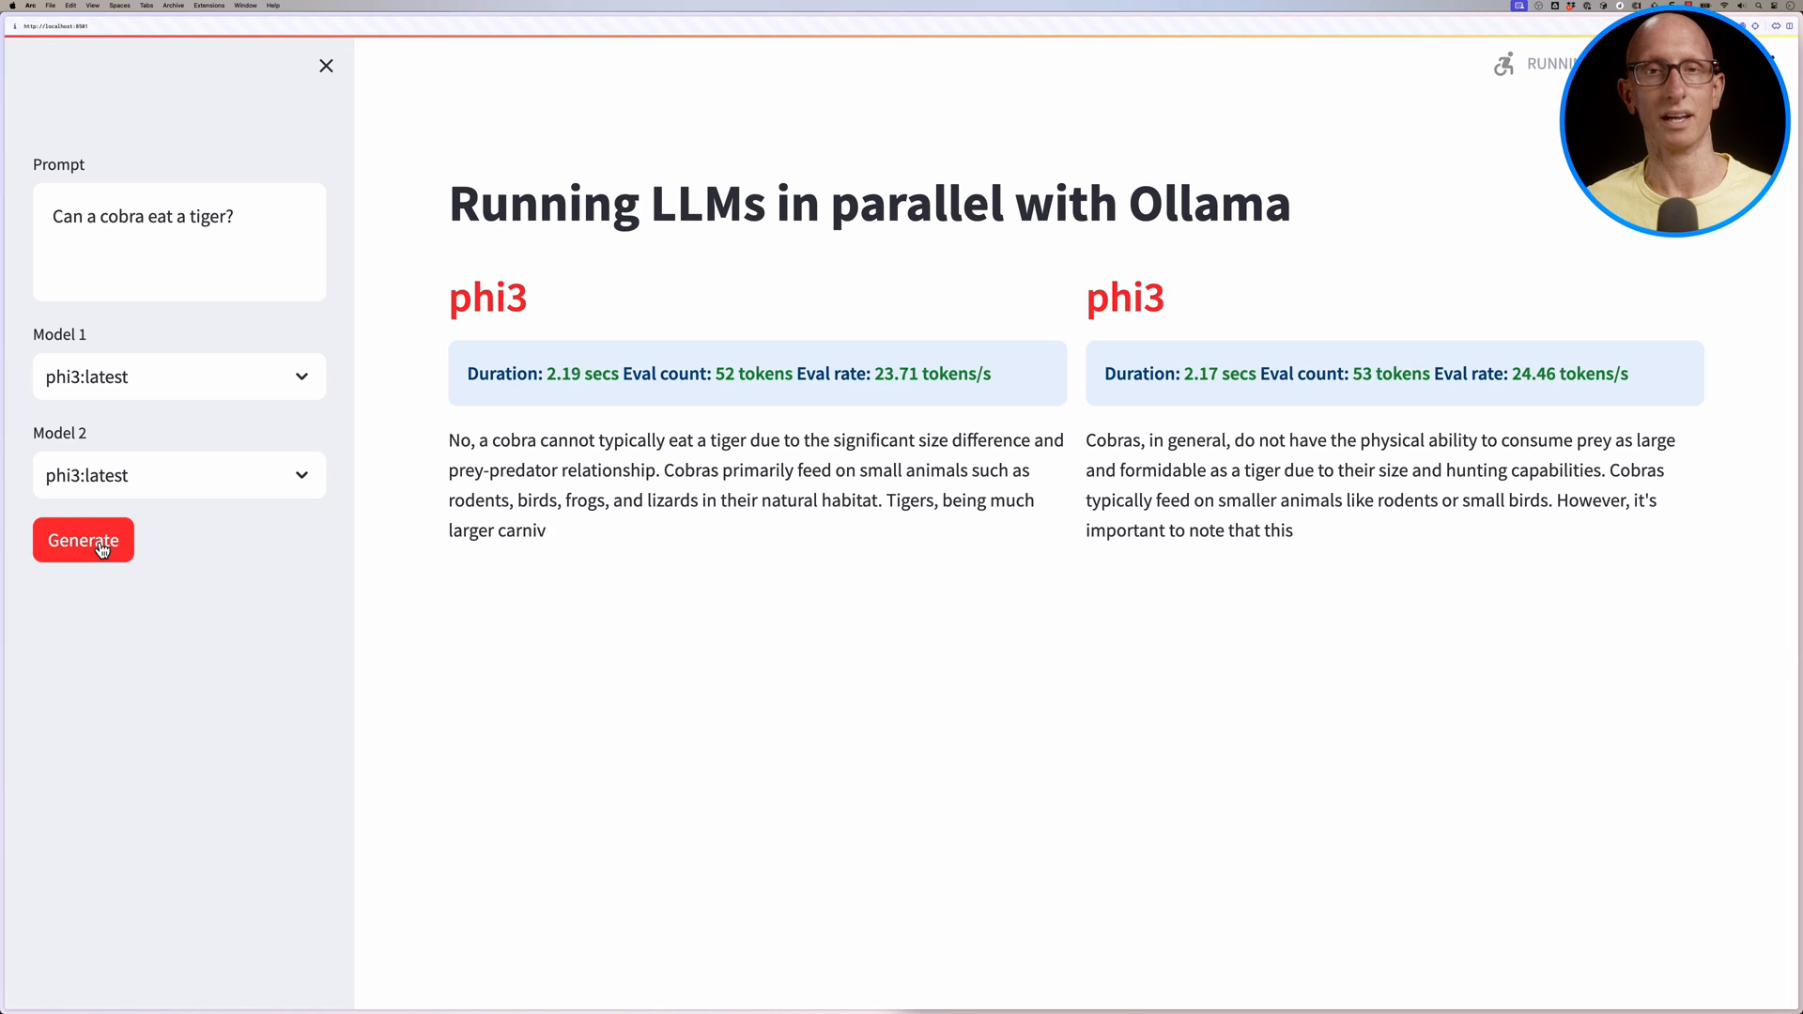
pyautogui.click(83, 541)
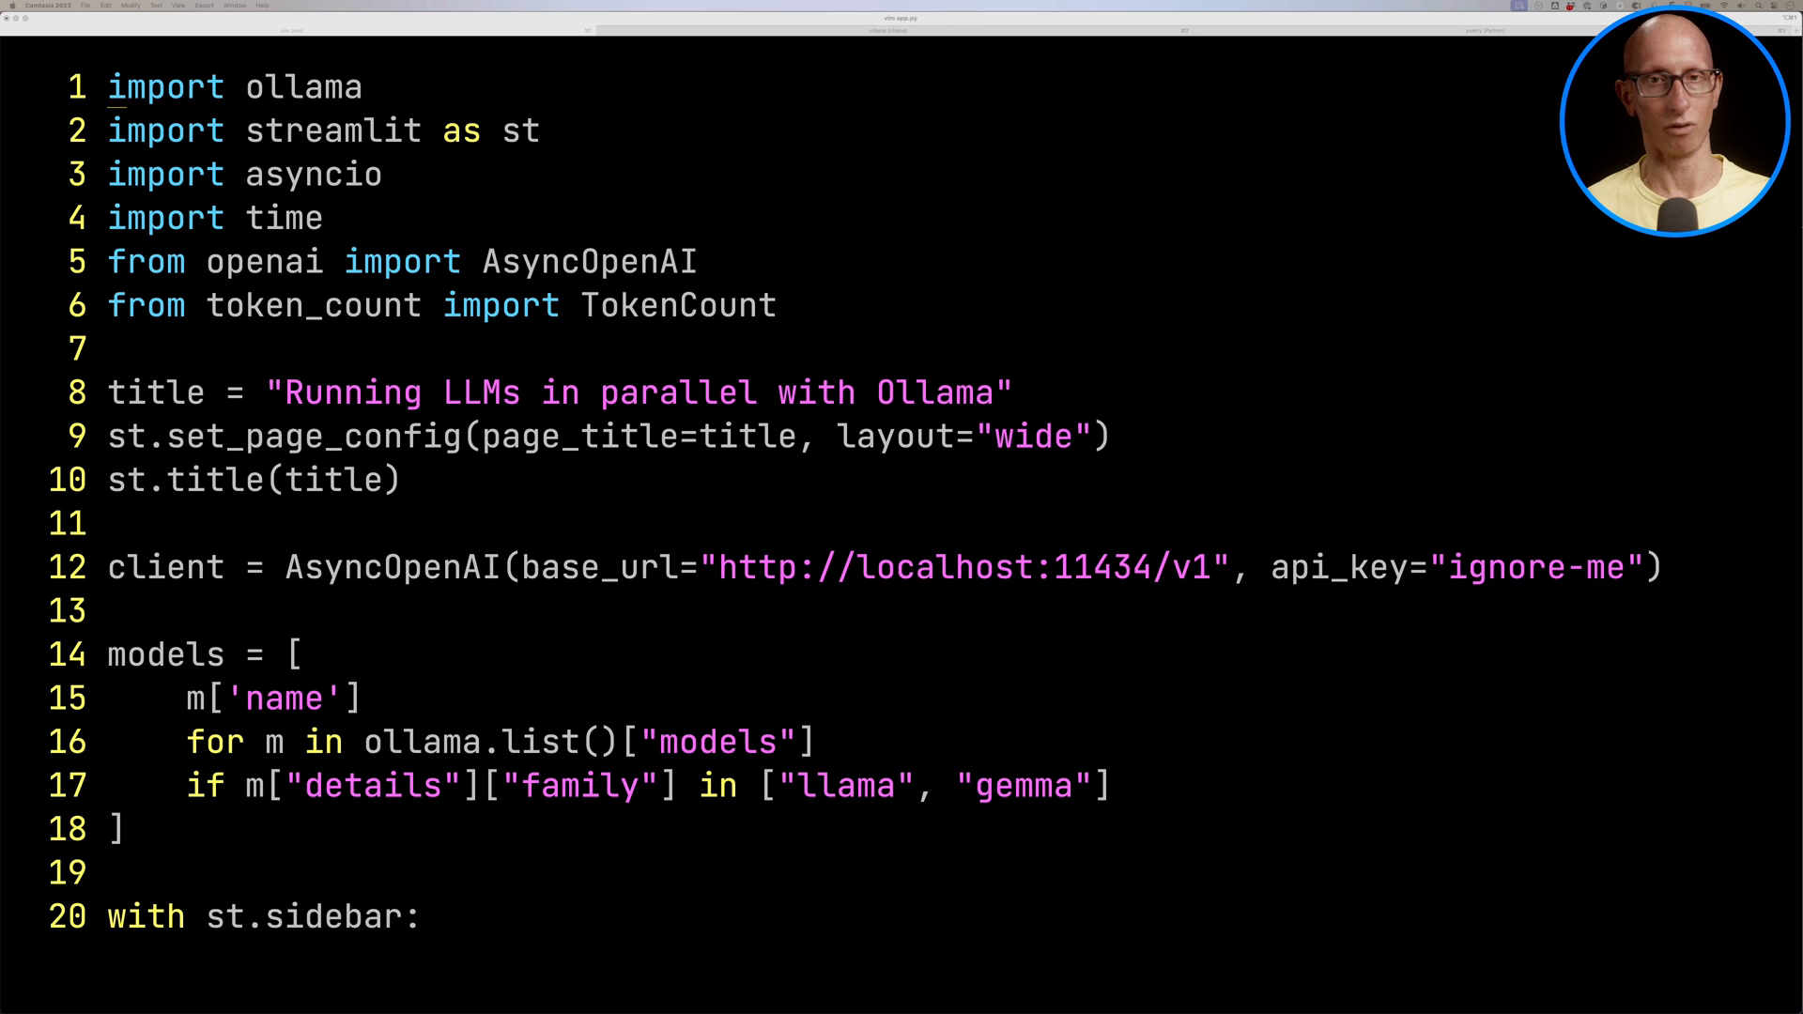
# Step: Scroll app.py from the imports to the asyncio.gather main function and generate block
pyautogui.scroll(-3)
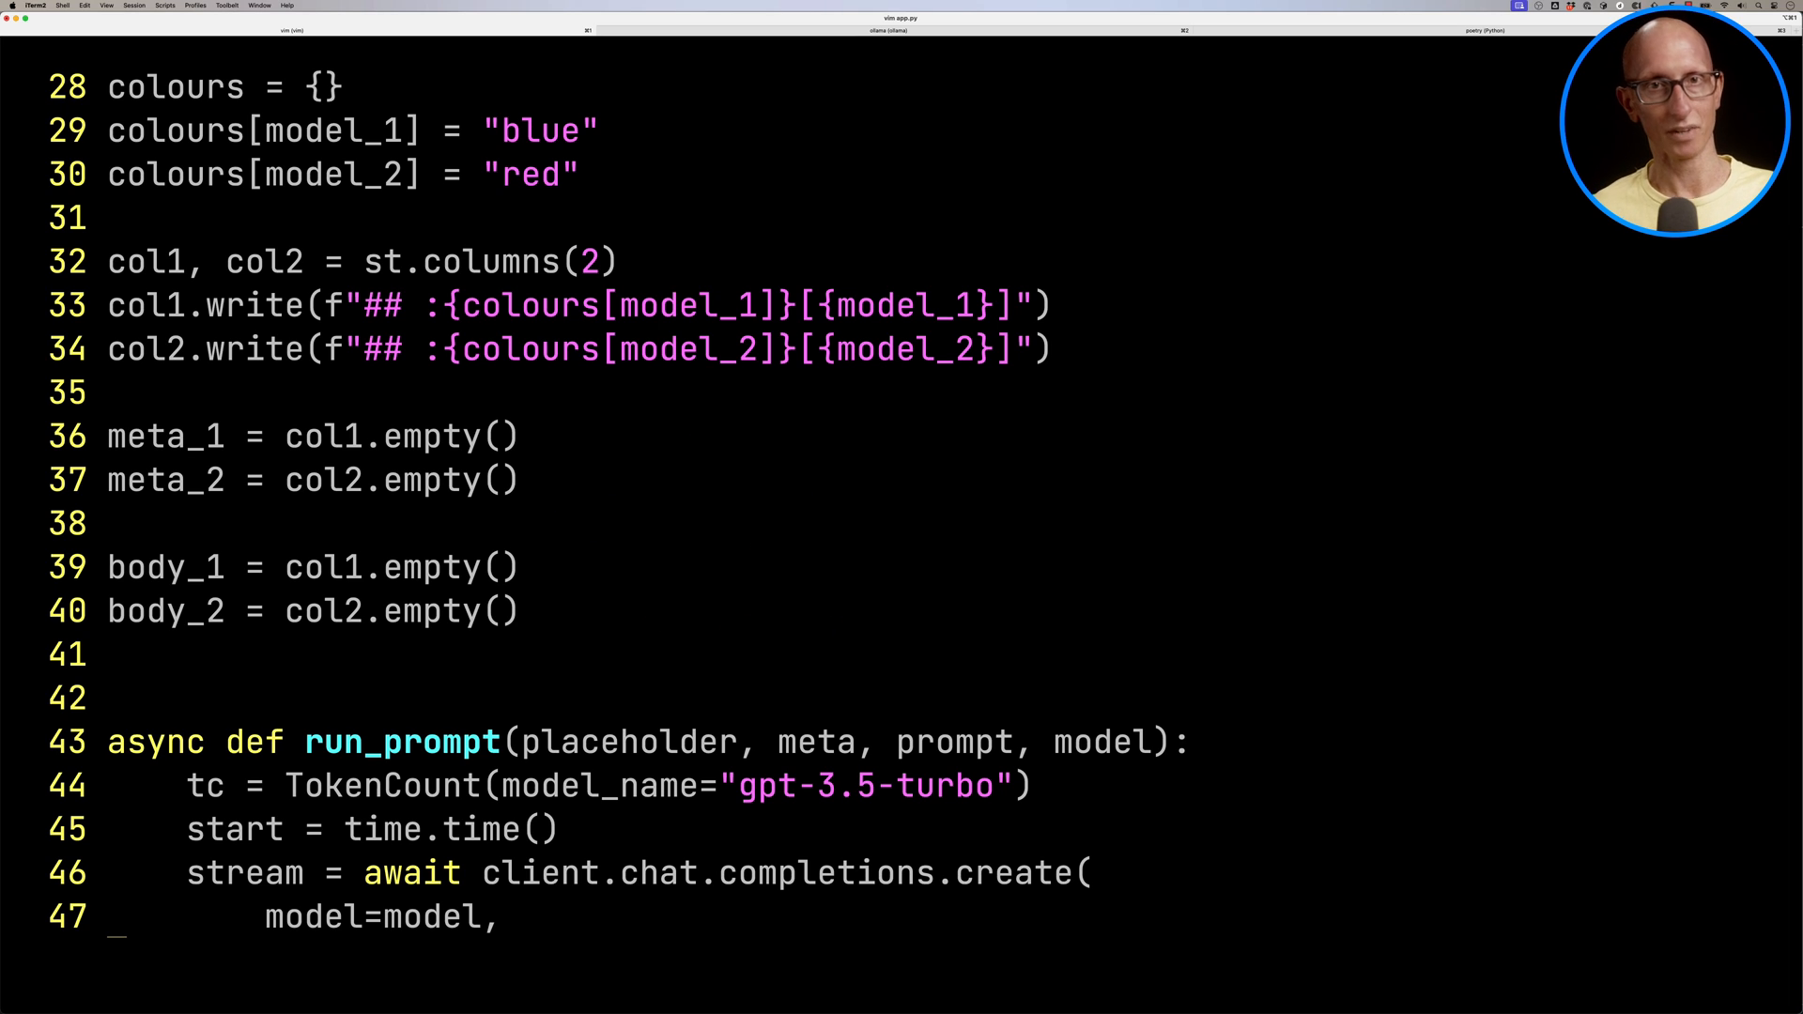
pyautogui.scroll(-3)
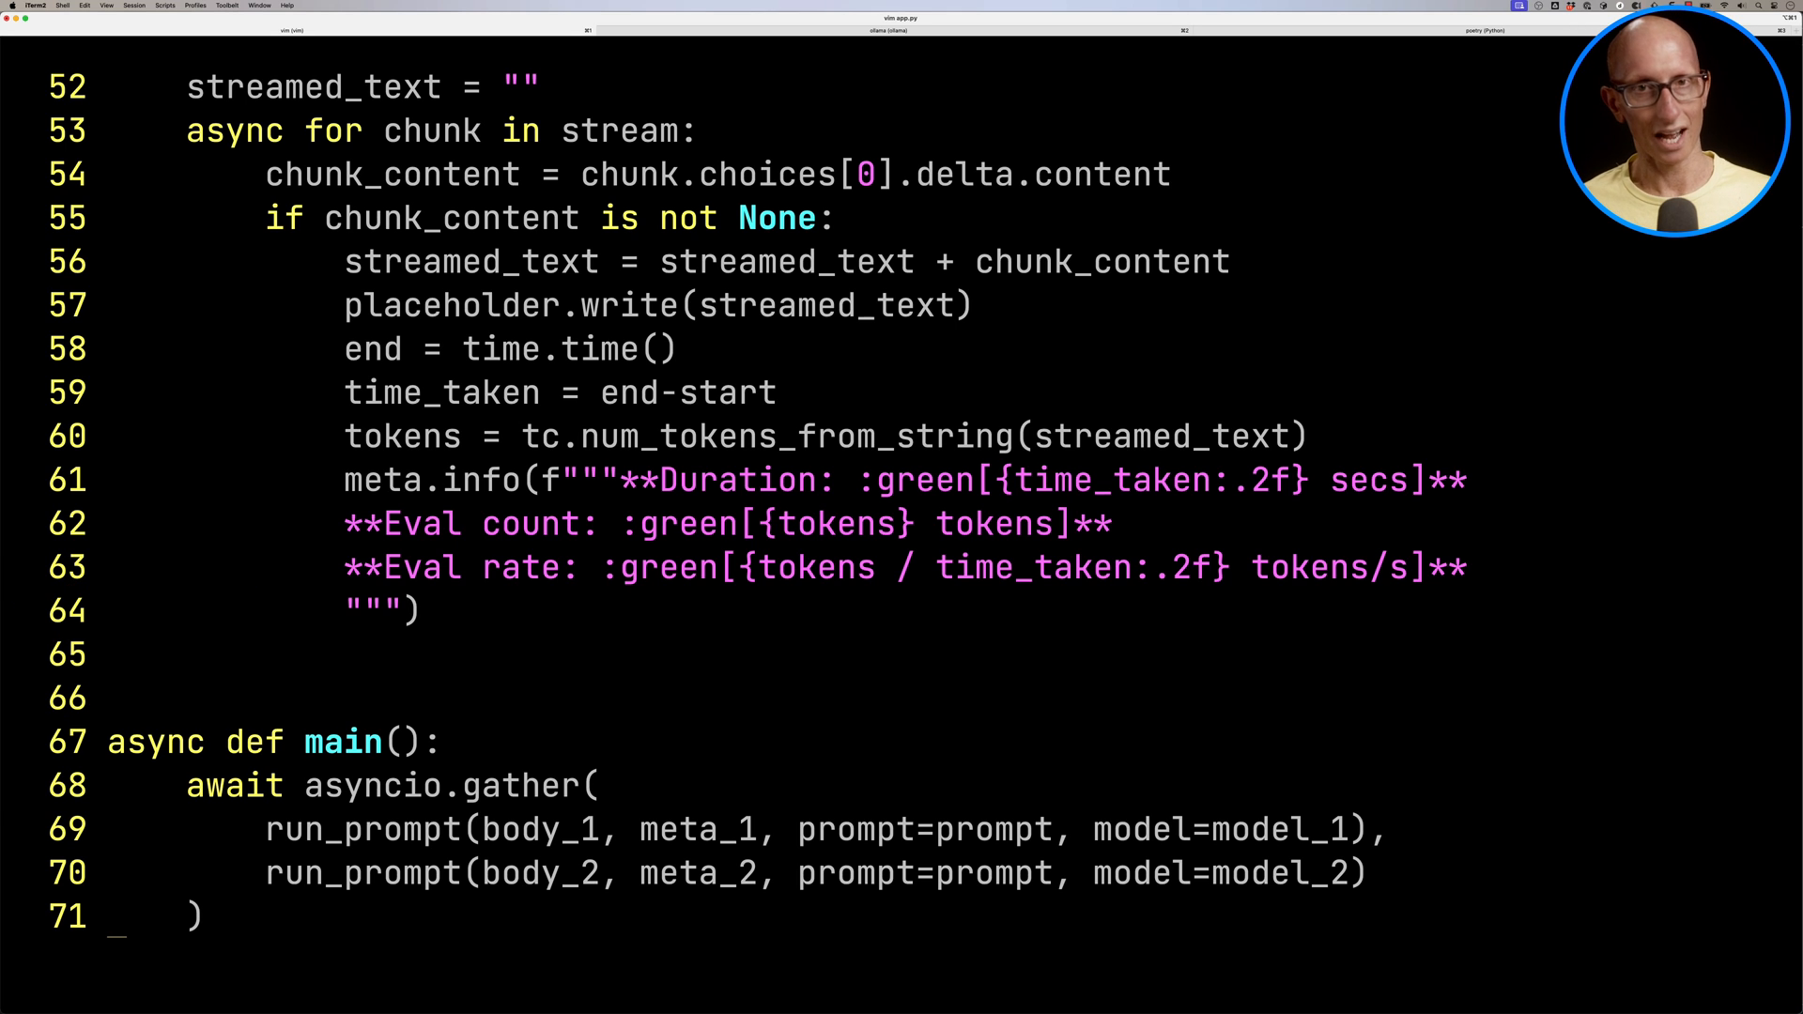
pyautogui.scroll(-3)
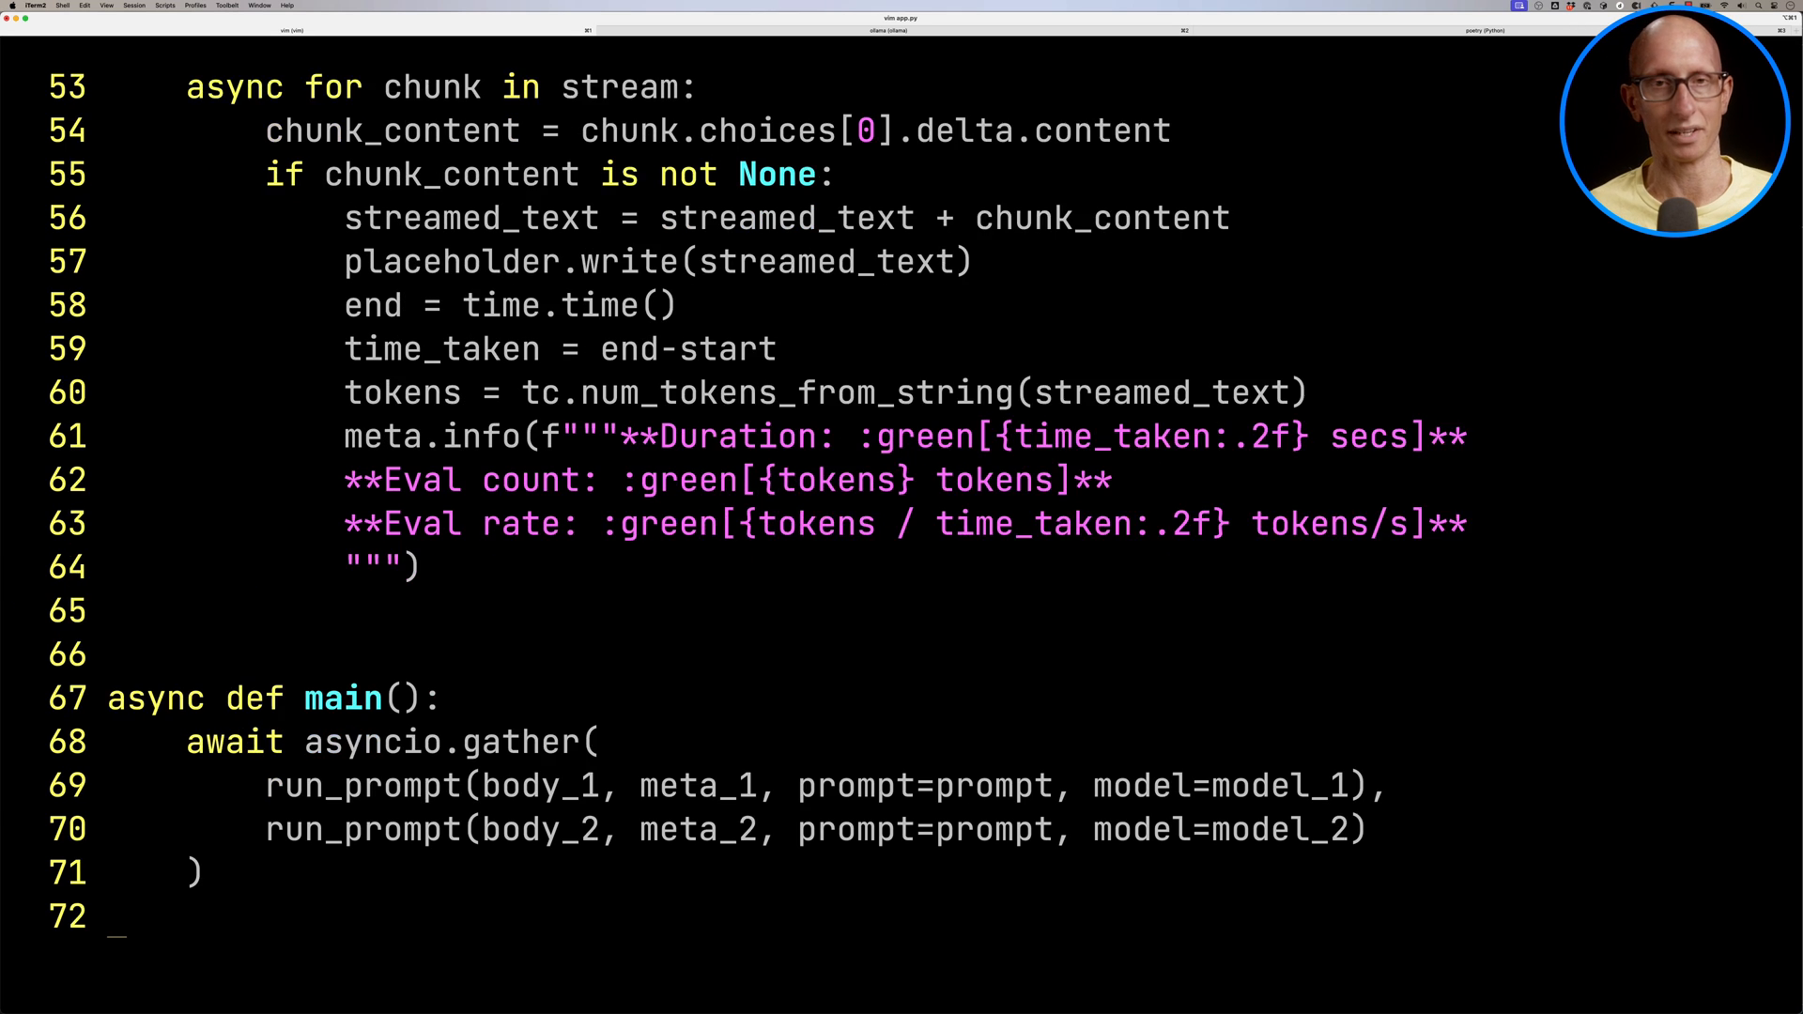
pyautogui.scroll(-3)
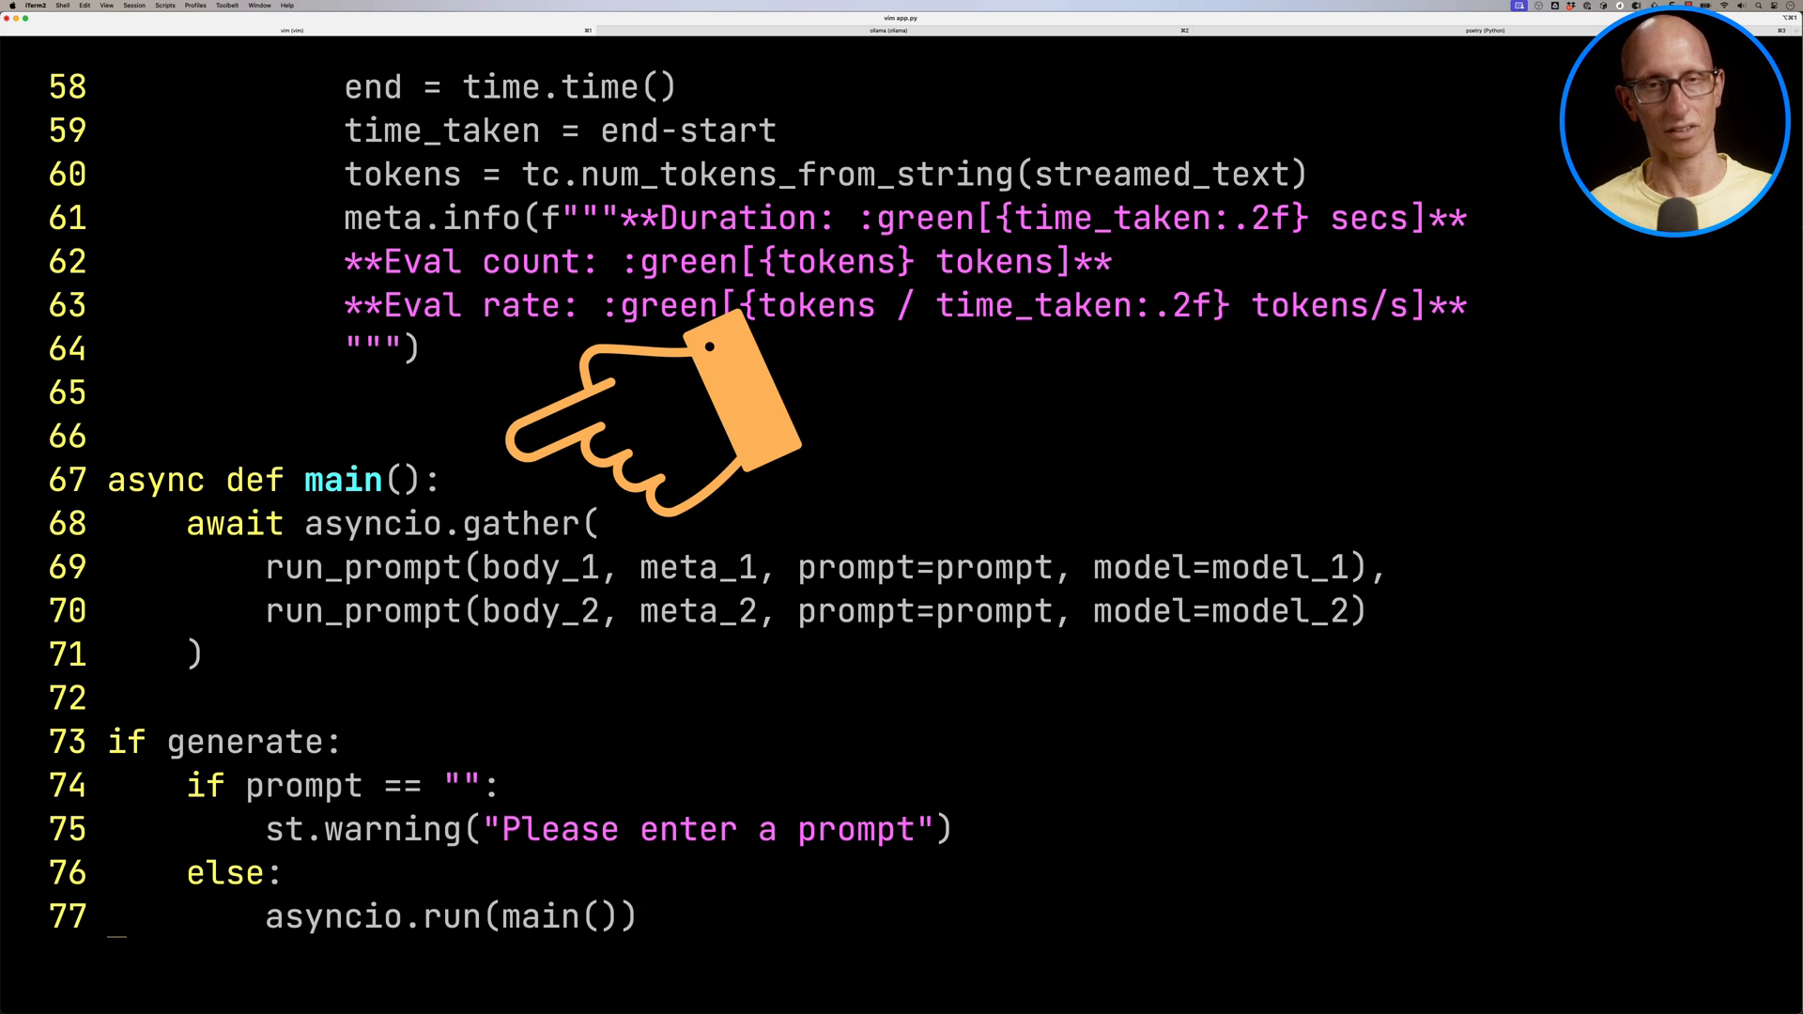